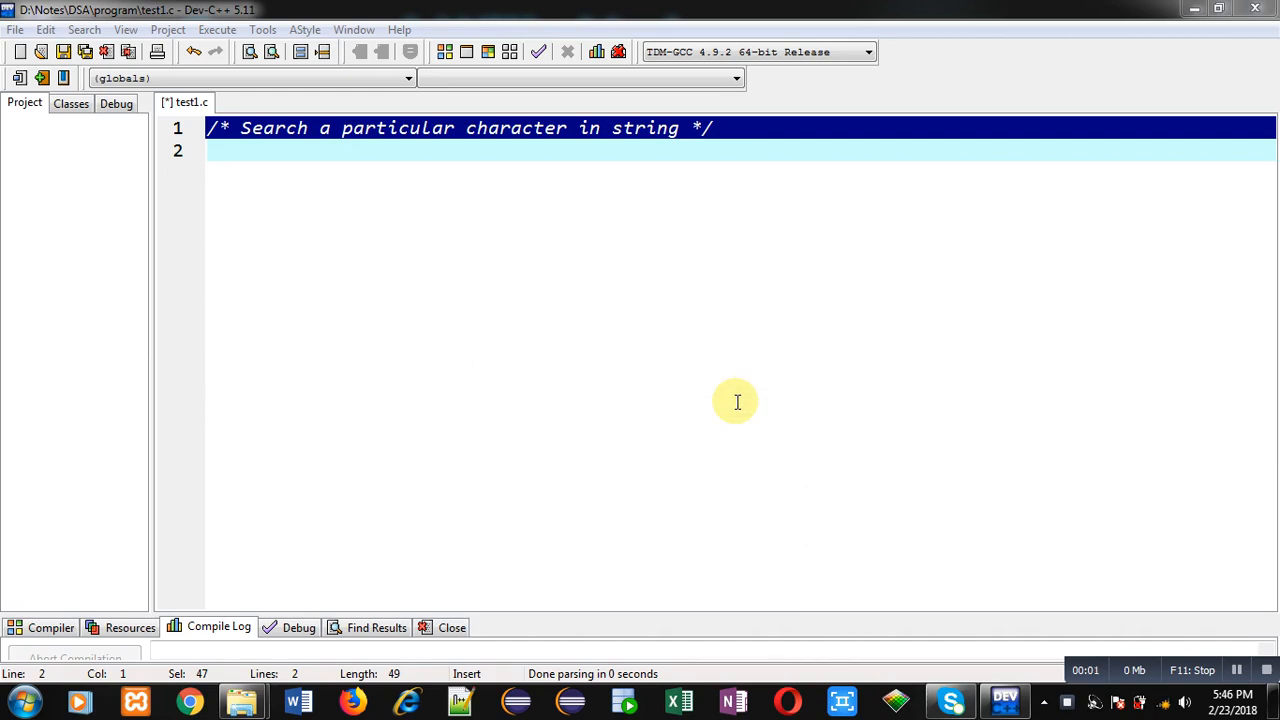
pyautogui.moveTo(328, 210)
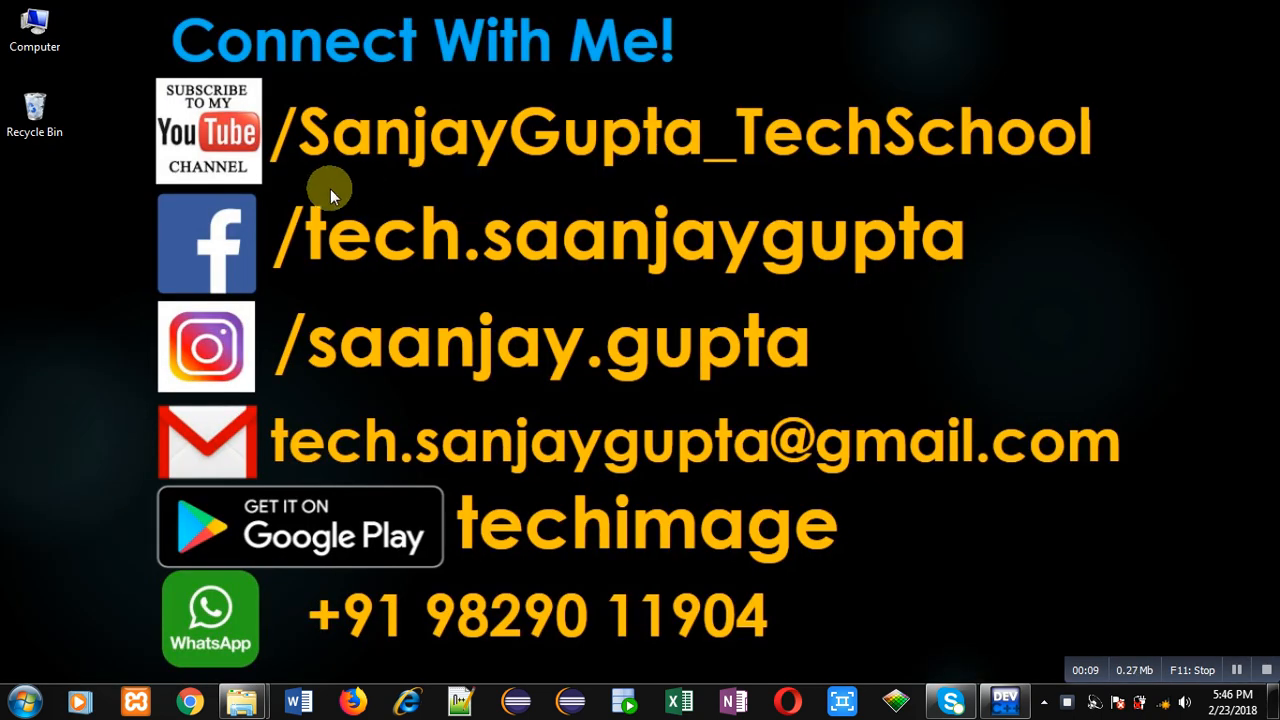
pyautogui.moveTo(238, 178)
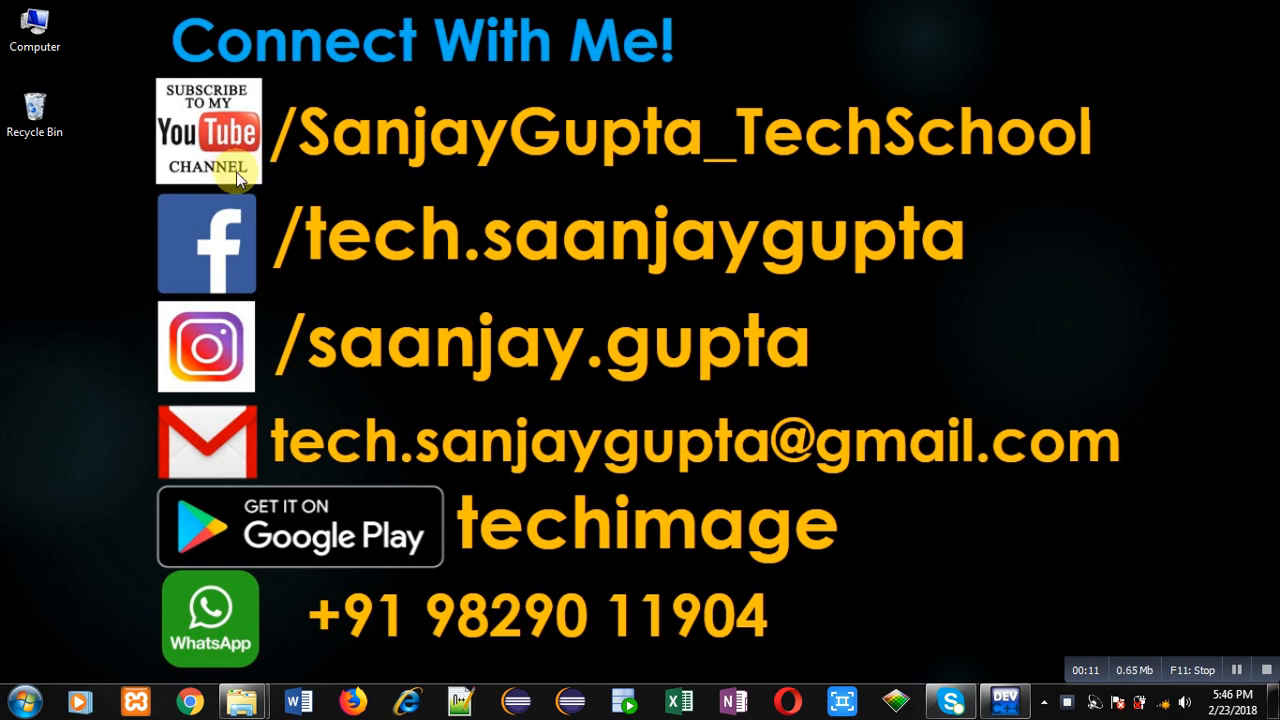
pyautogui.moveTo(298, 176)
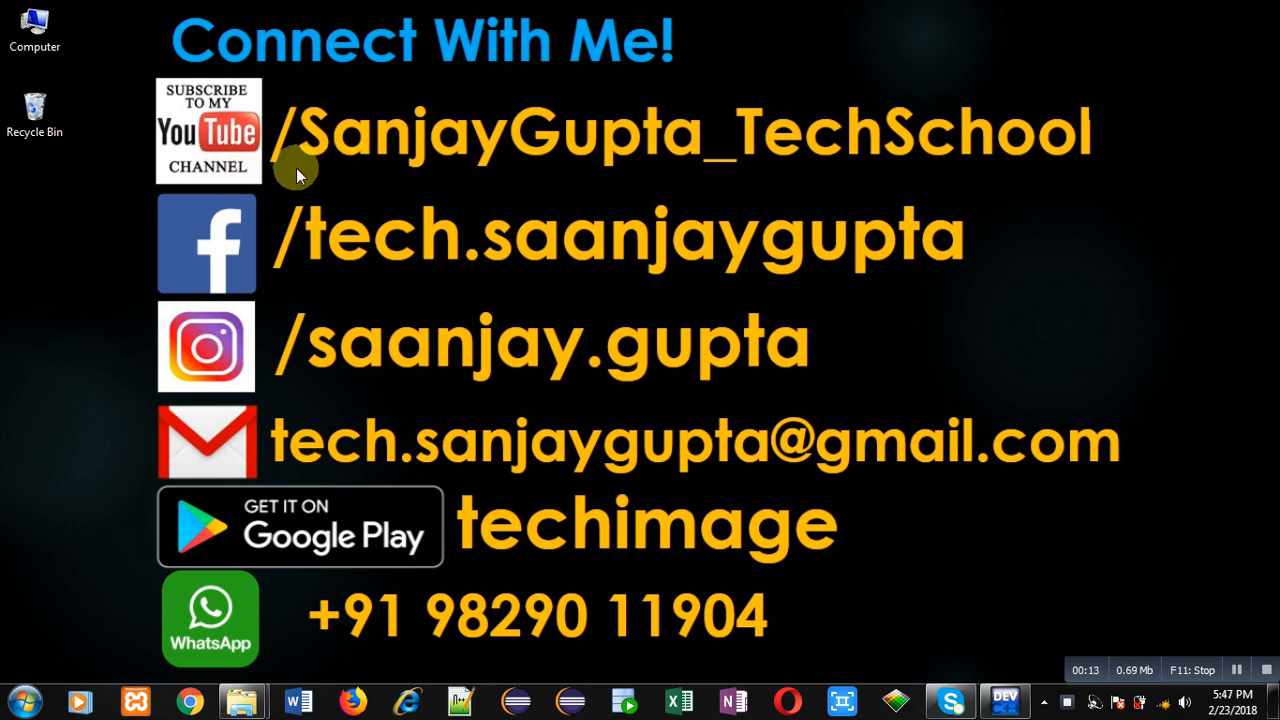
pyautogui.moveTo(432, 188)
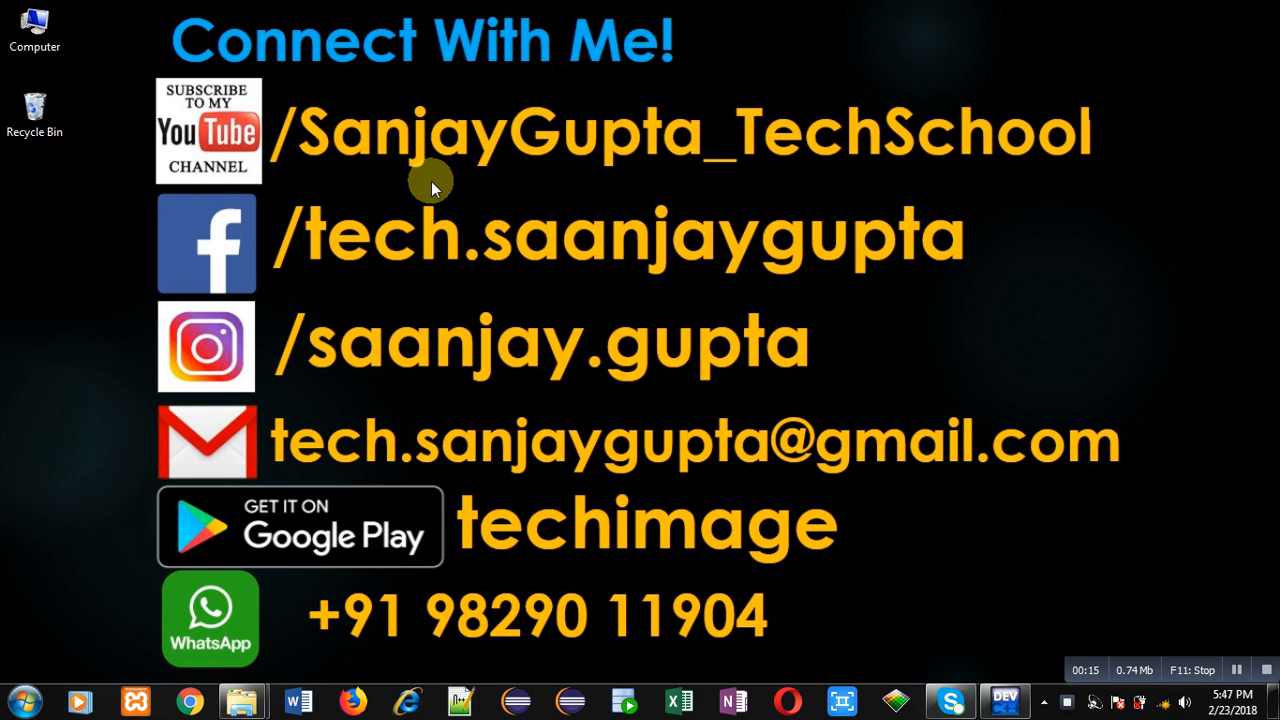
pyautogui.moveTo(712, 378)
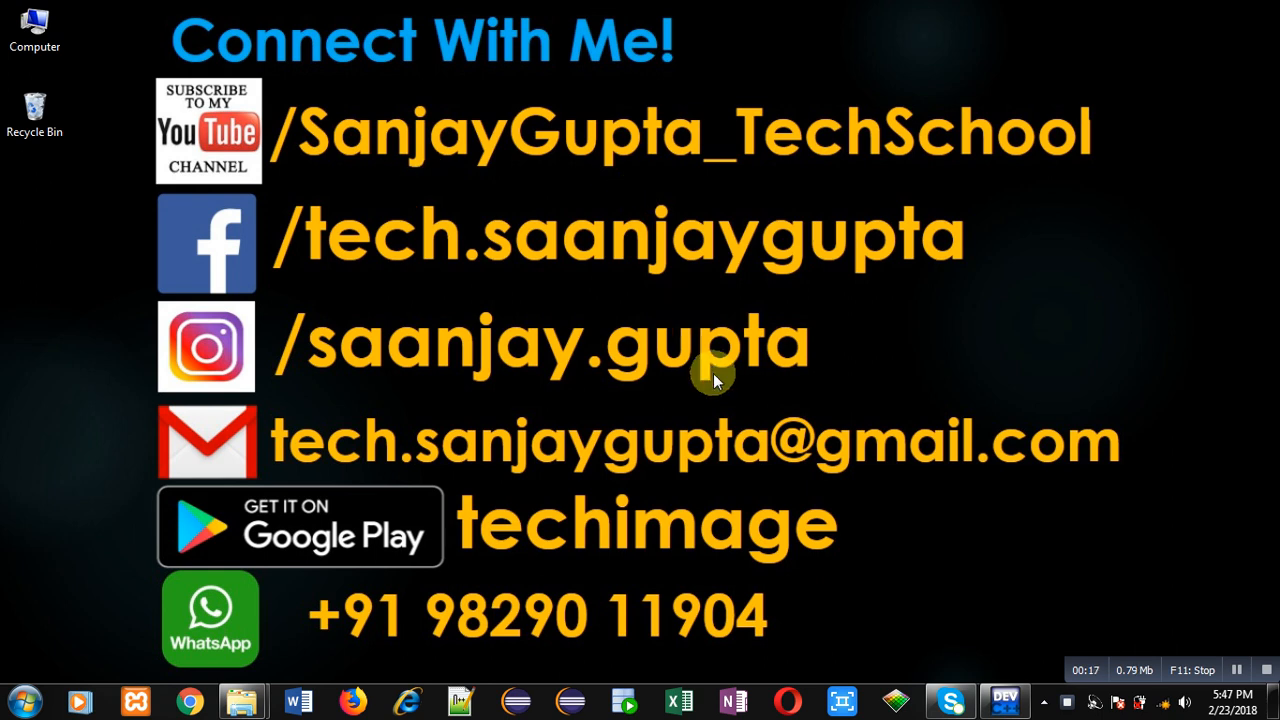
pyautogui.moveTo(476, 568)
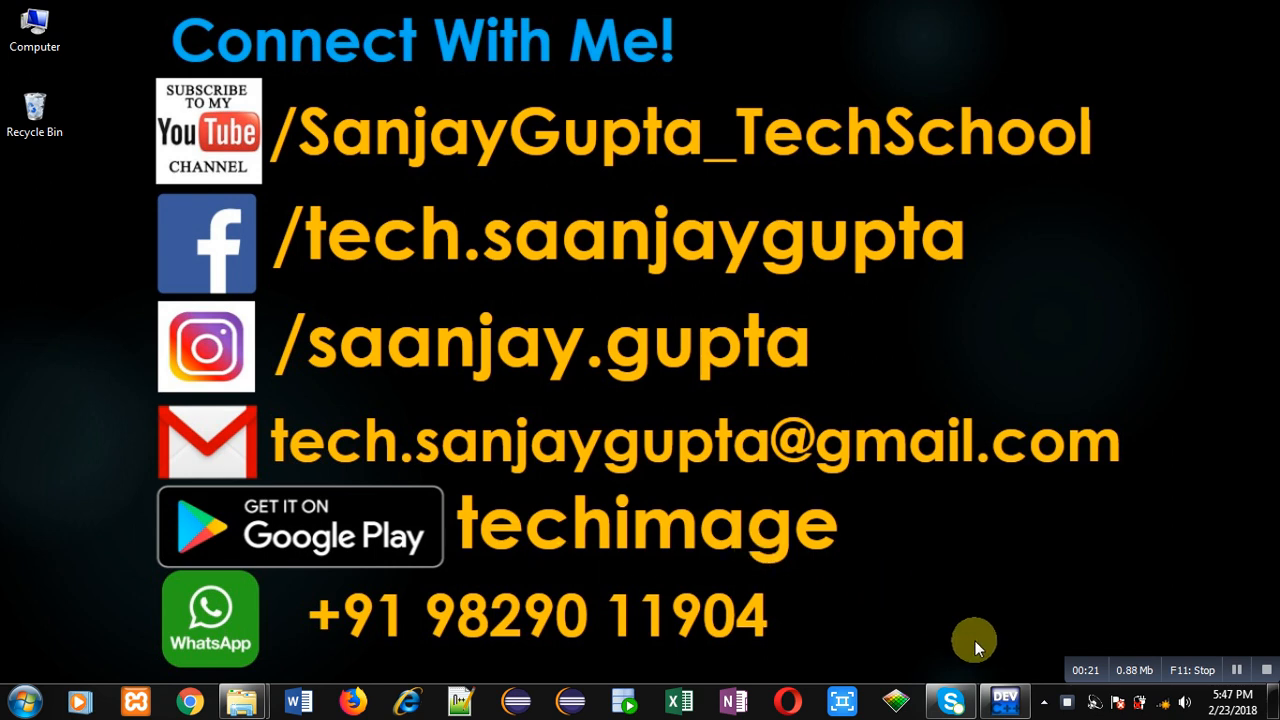
# - Add #include<stdio.h> and the int main() header below the comment
pyautogui.click(1004, 700)
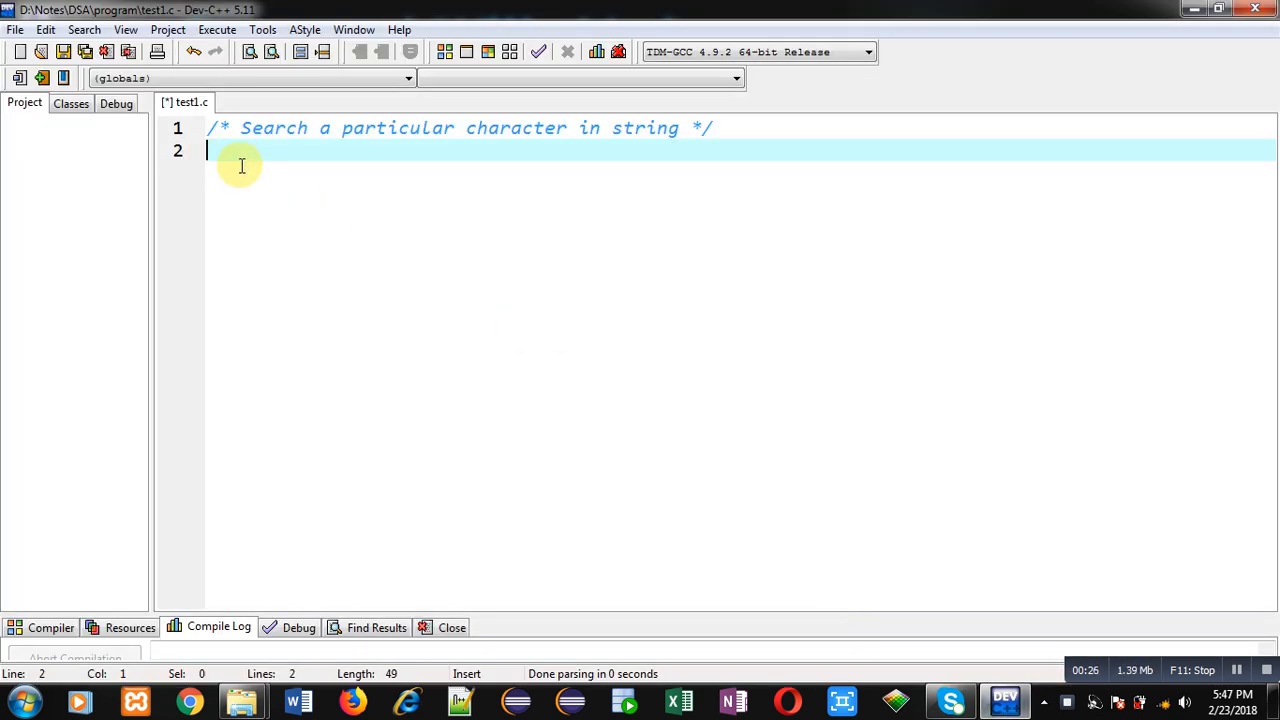
pyautogui.write('$')
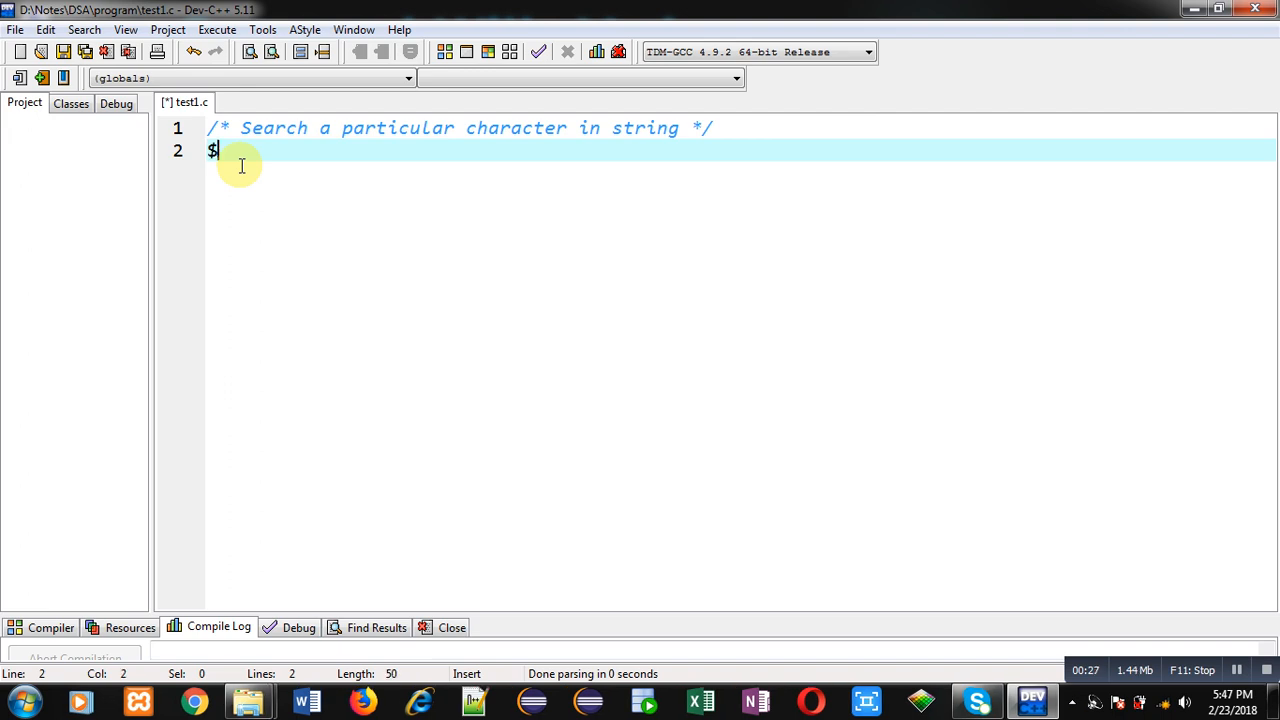
pyautogui.write('#include<>')
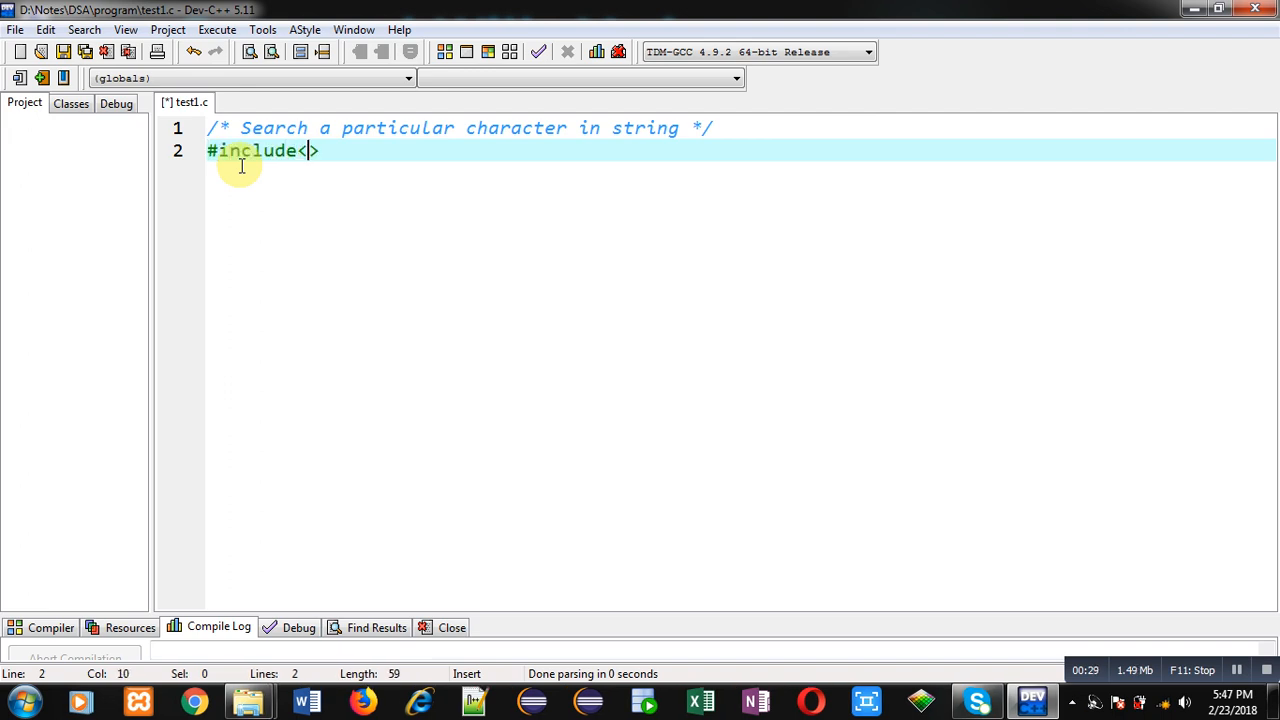
pyautogui.write('stdio.h>')
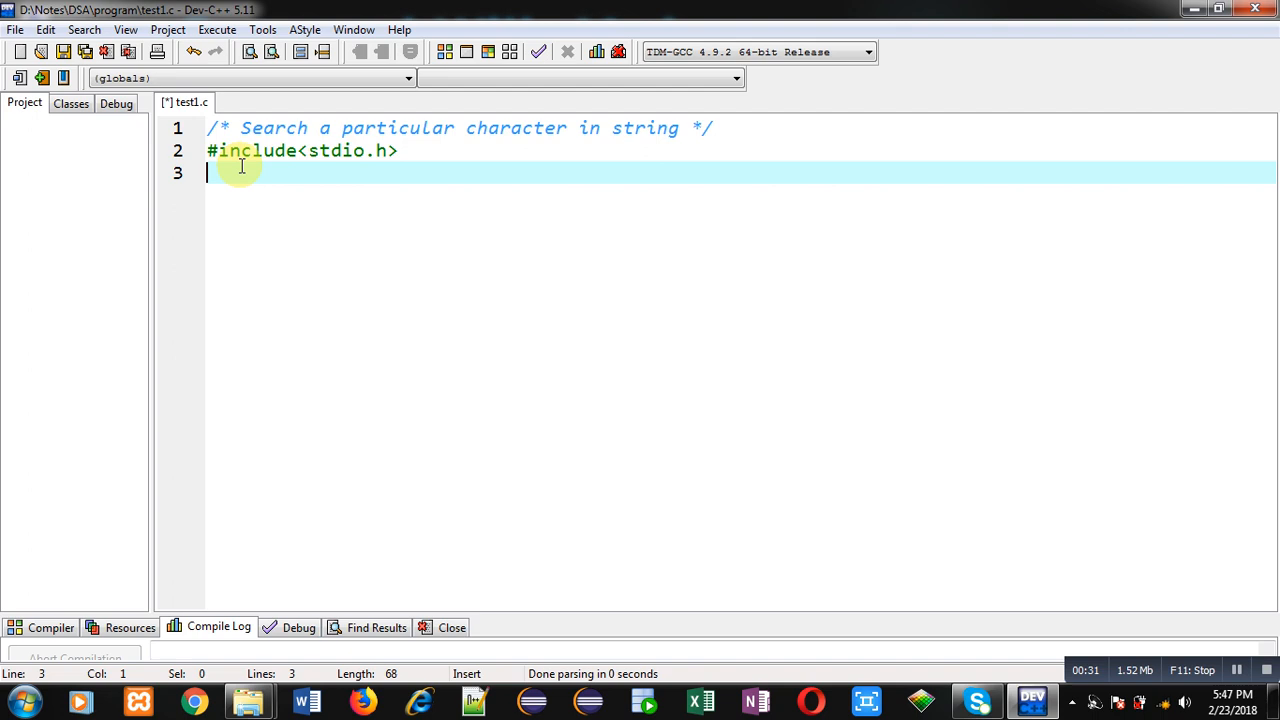
pyautogui.write('int main')
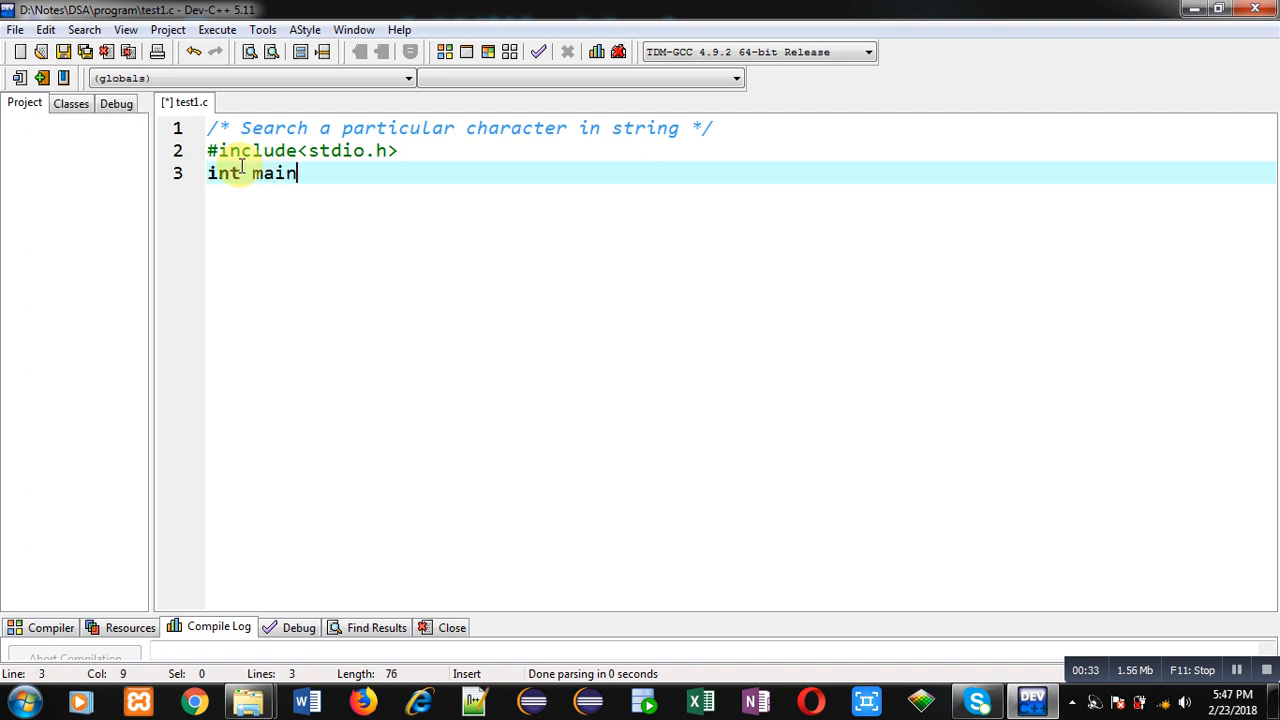
pyautogui.write('()')
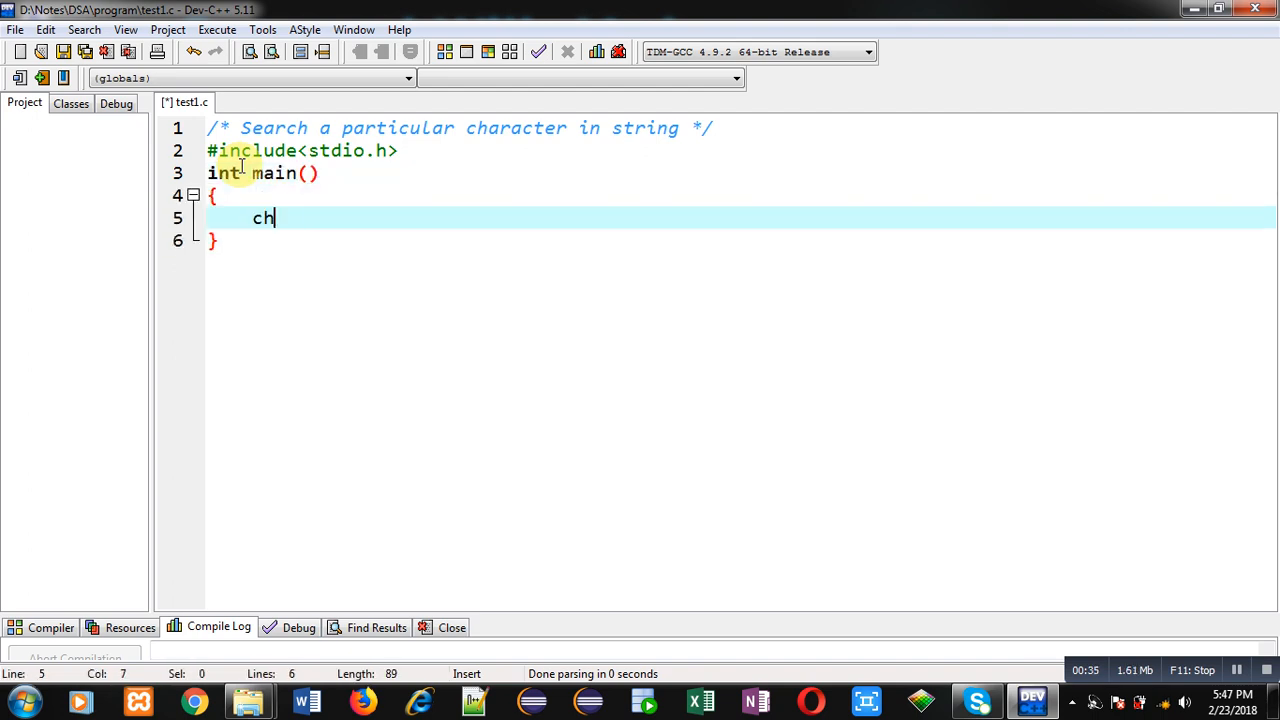
# - Declare char str[10],n; and int i,f=0; inside main
pyautogui.write('ar str')
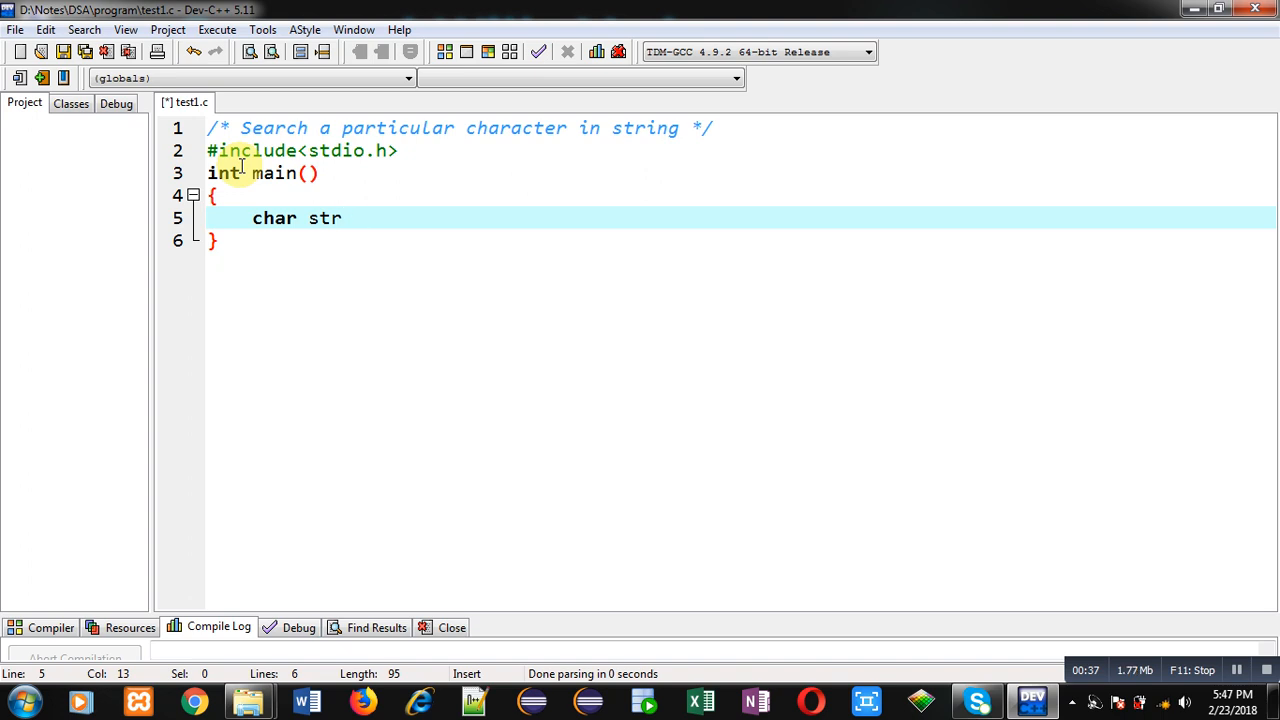
pyautogui.write('[10];')
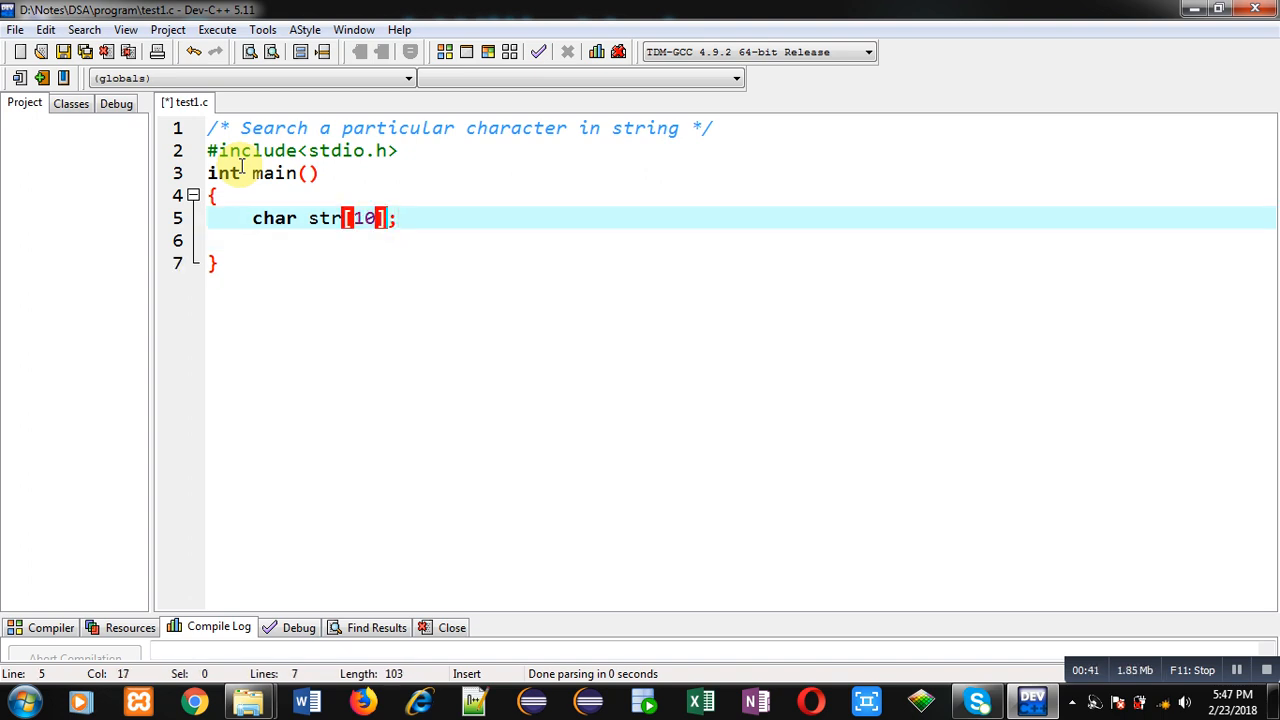
pyautogui.write(',n')
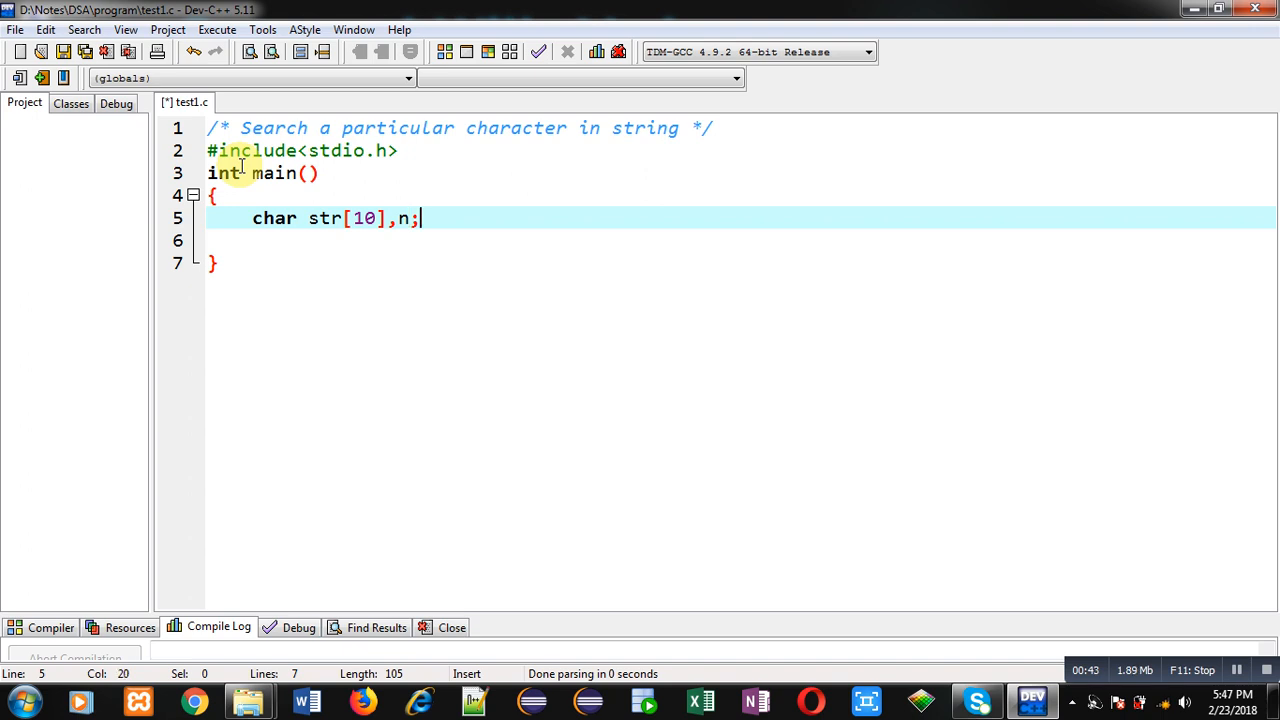
pyautogui.write('int')
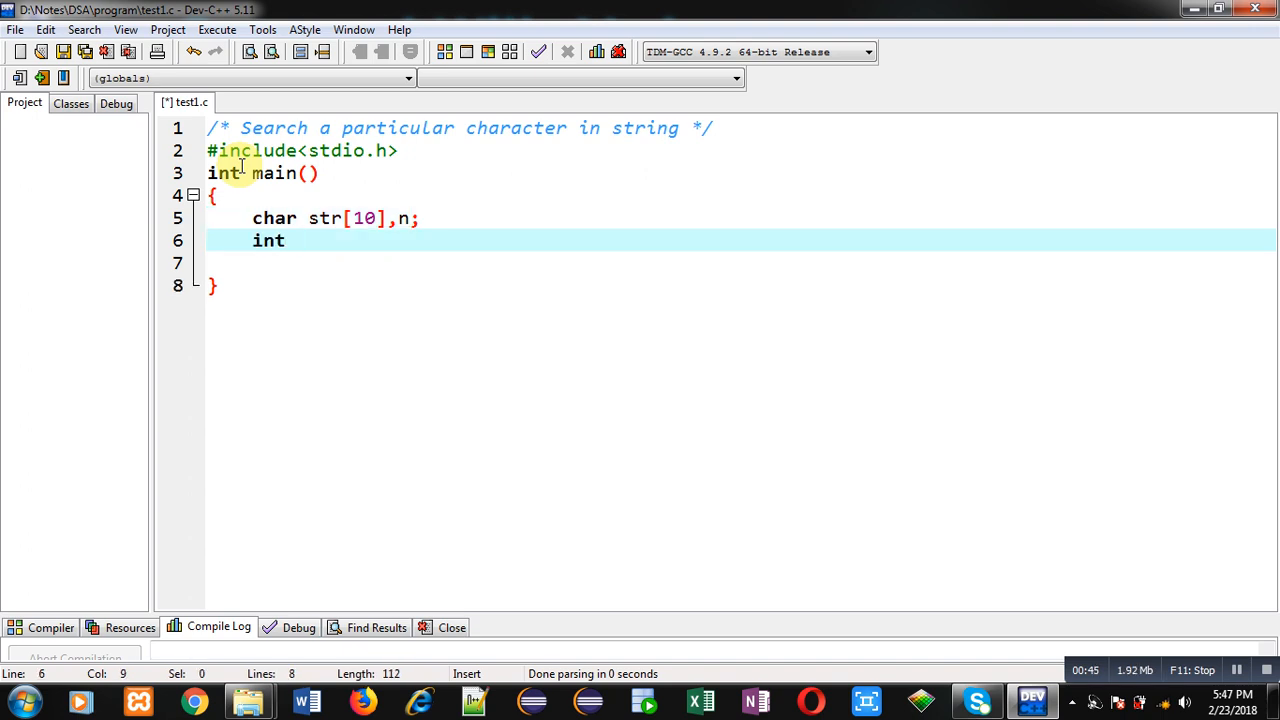
pyautogui.write('i')
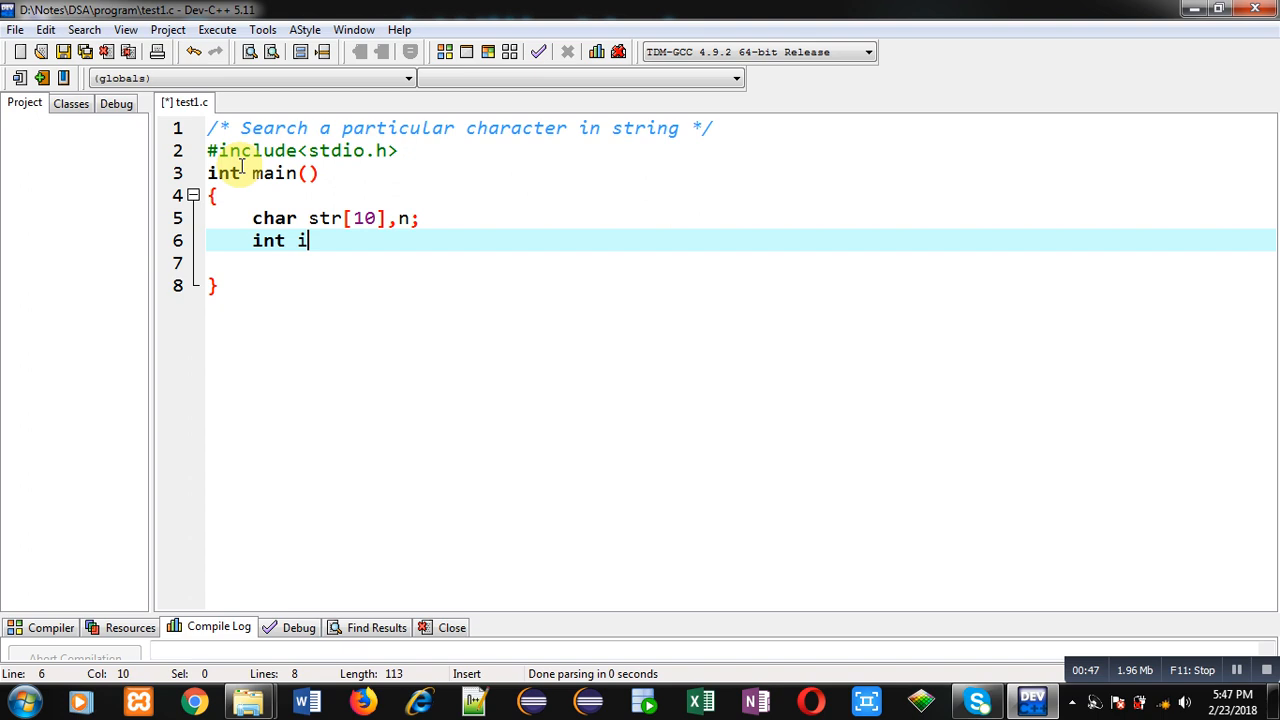
pyautogui.write(',f=0;')
pyautogui.click(740, 262)
pyautogui.write('printf')
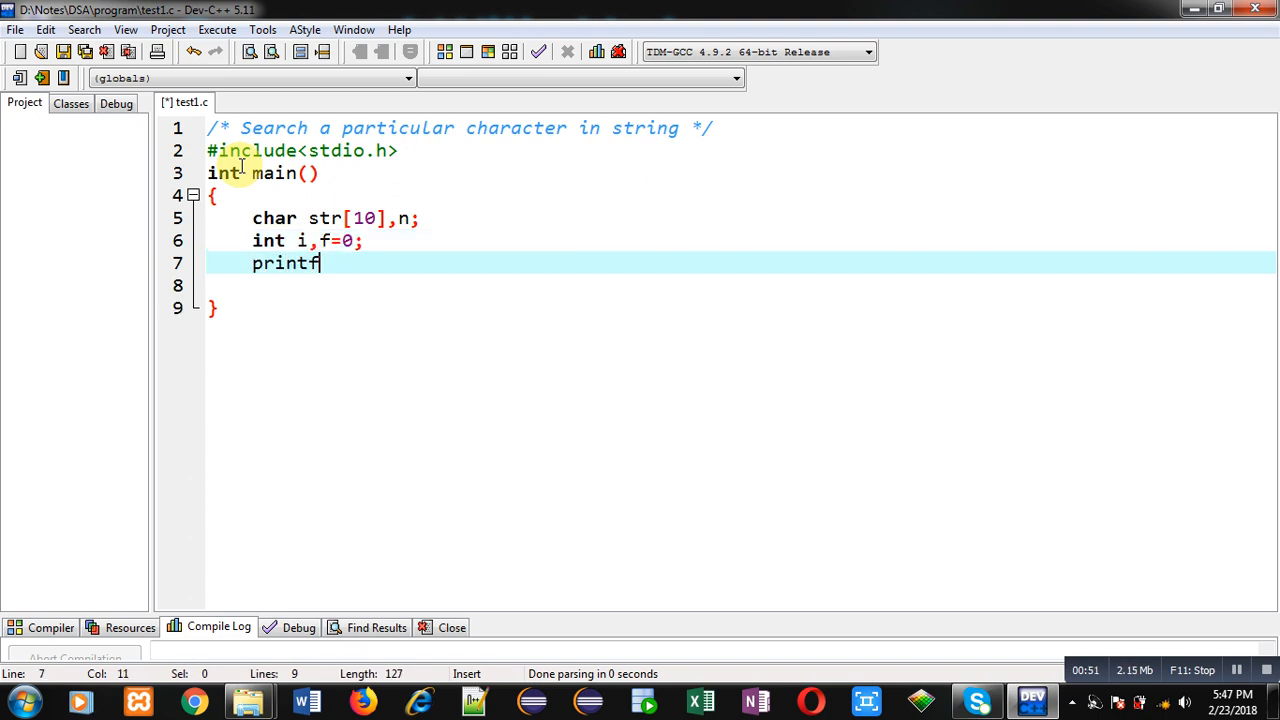
# - Prompt "\nEnter String" with printf and read the input with gets(str)
pyautogui.write('("\\n")')
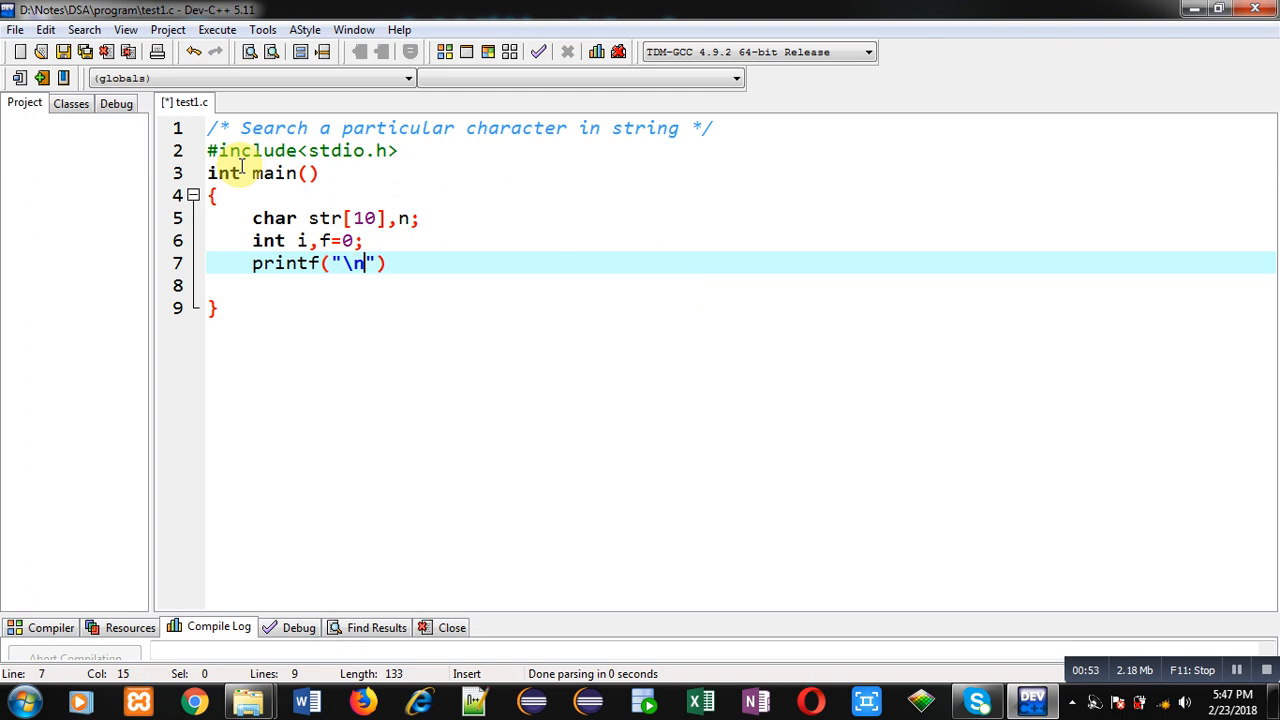
pyautogui.write('Enter String')
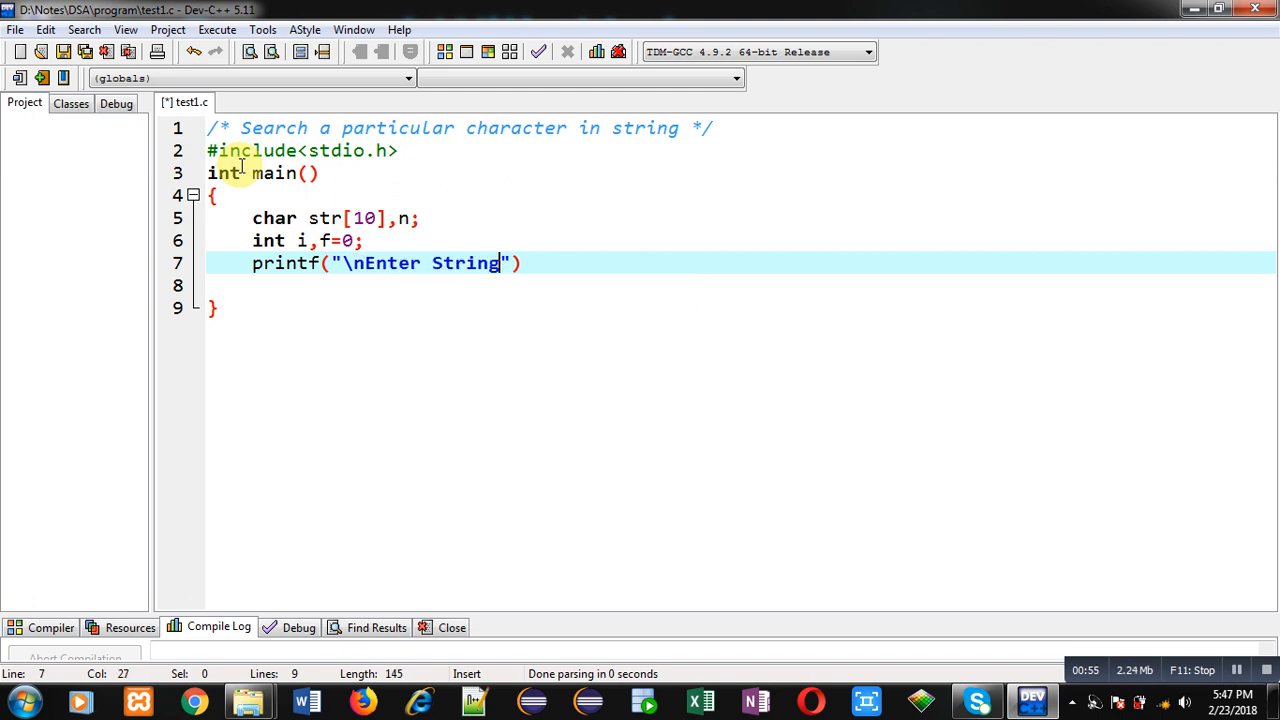
pyautogui.write(');')
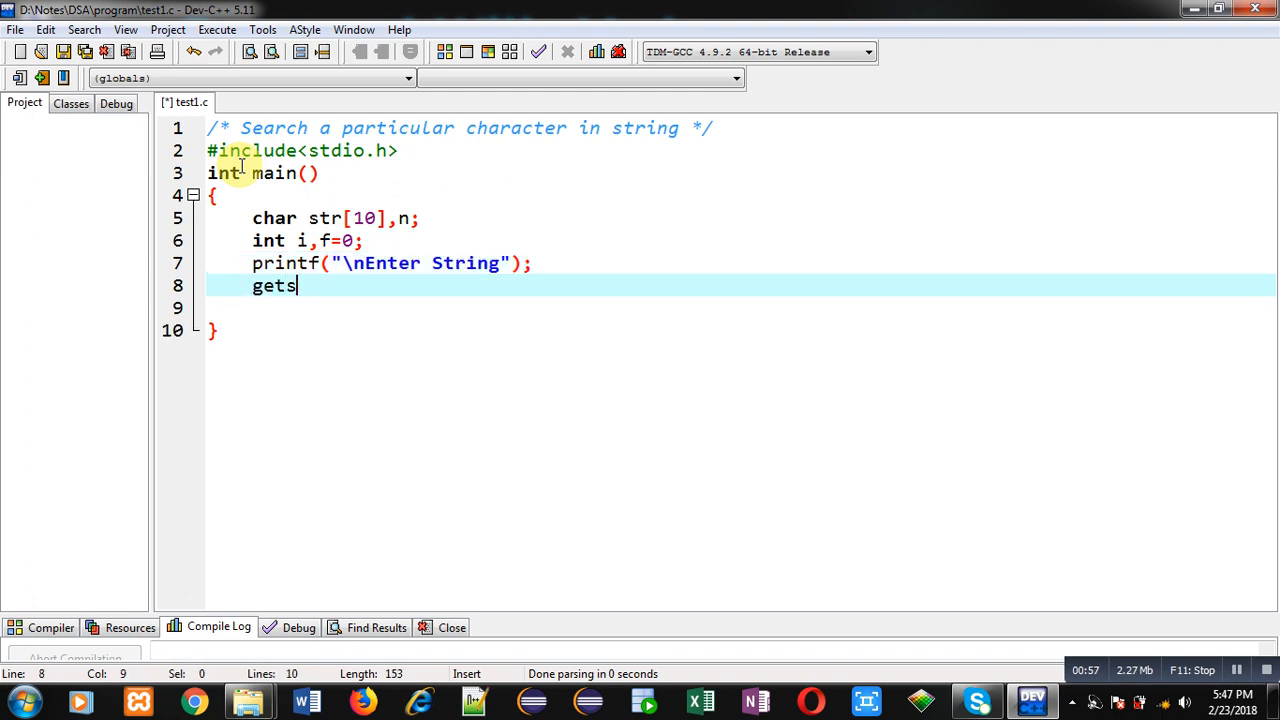
pyautogui.write('(str);')
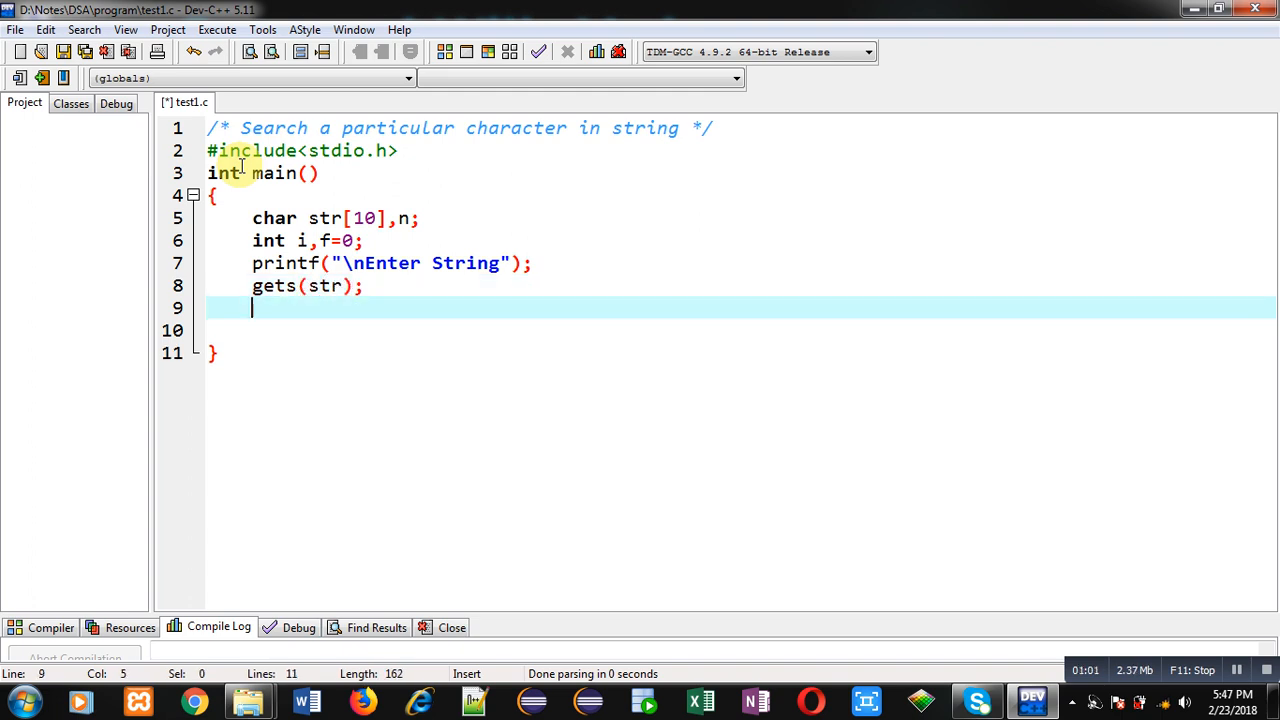
# - Prompt for the character to search with printf and read it into n with scanf("%c",&n)
pyautogui.write('printf(')
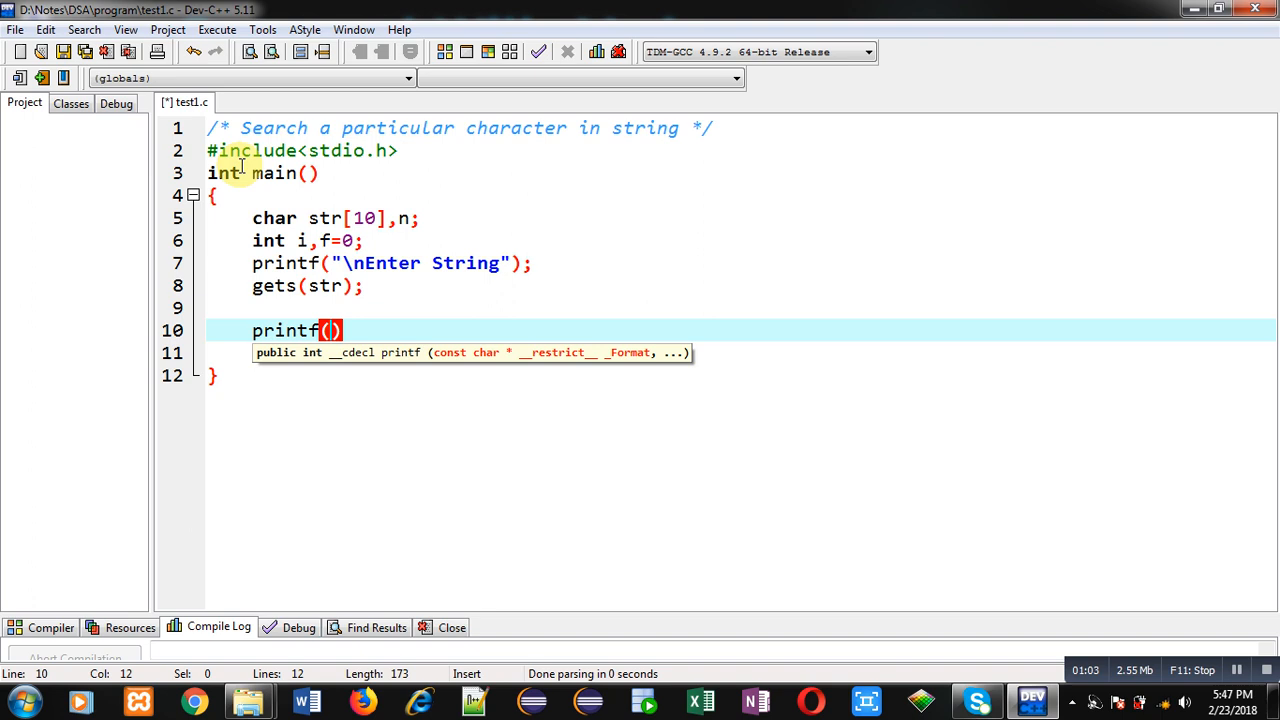
pyautogui.write('"\\nEnter"')
pyautogui.click(742, 352)
pyautogui.write('scanf("%c')
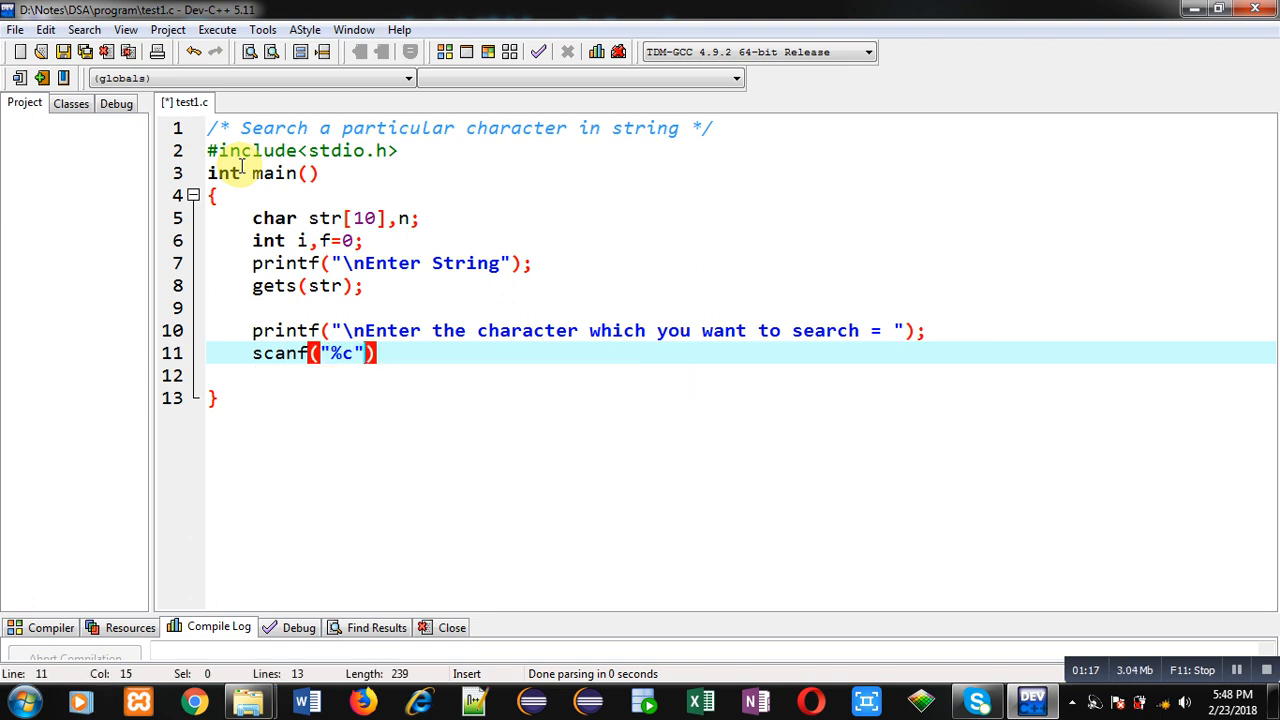
pyautogui.write(',&n);')
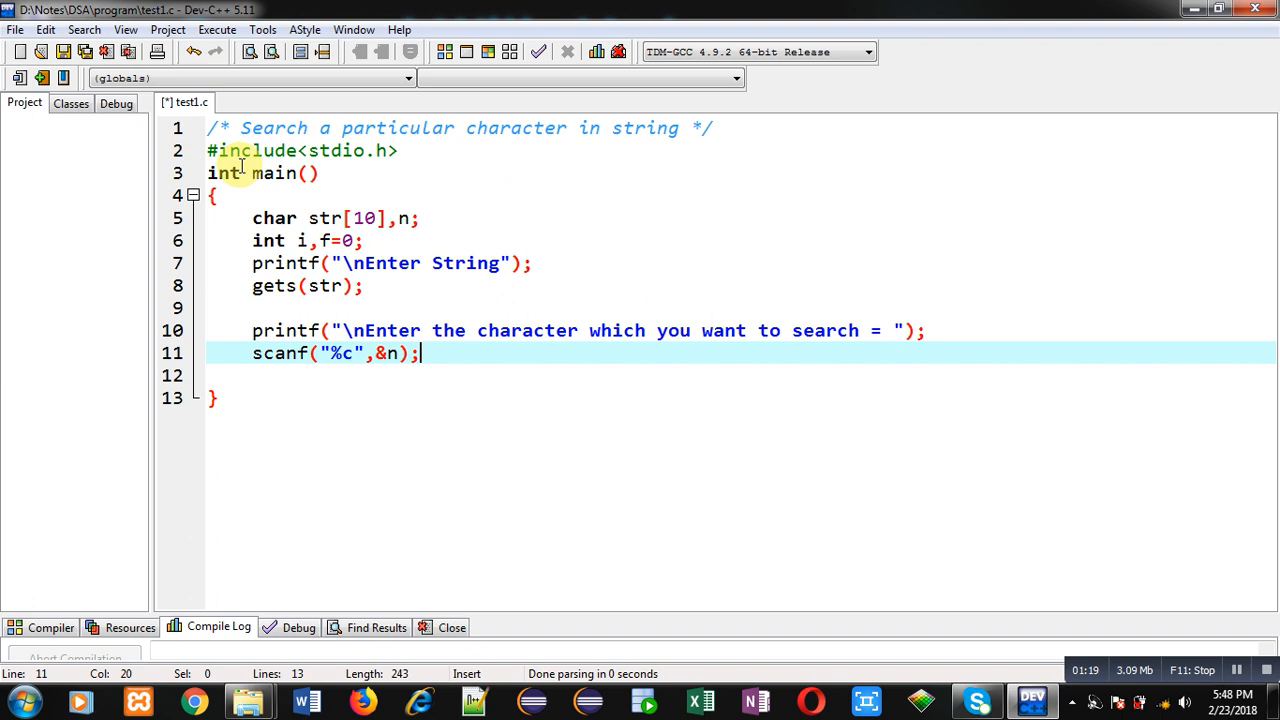
pyautogui.moveTo(376, 288)
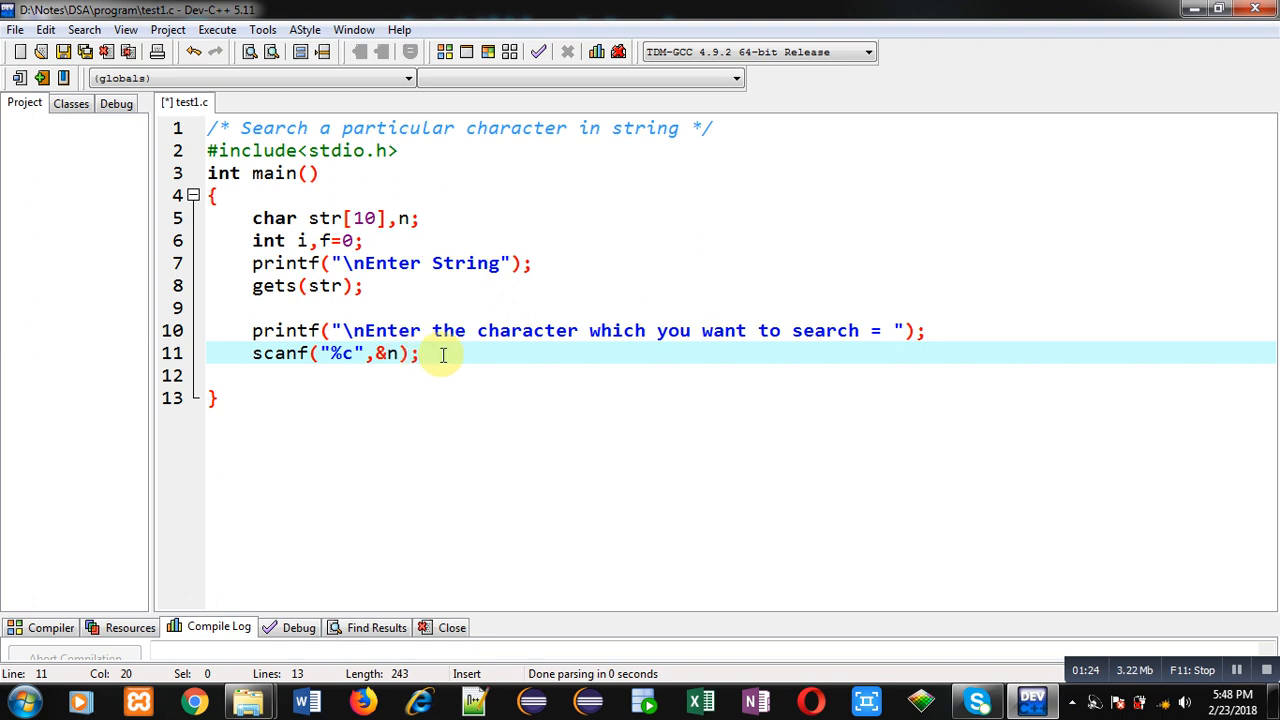
# - Write the loop header for(i=0;str[i]!='\0';i++) with its braces
pyautogui.write('for()')
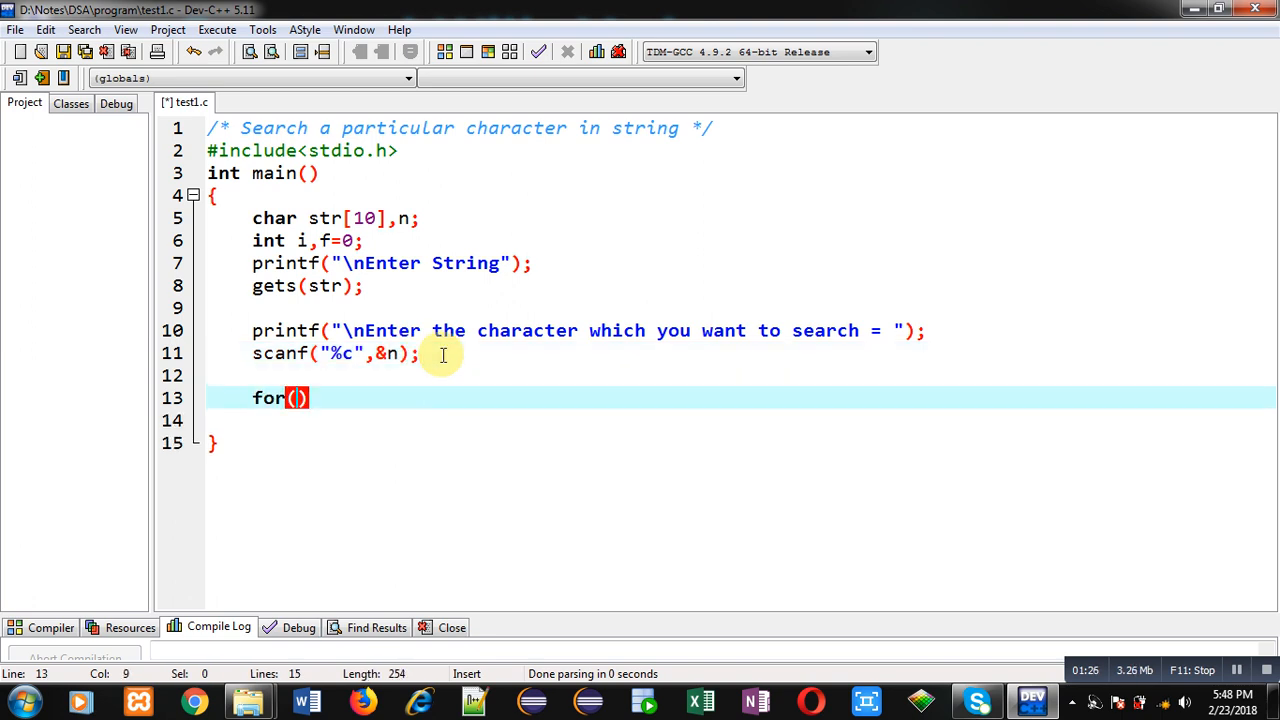
pyautogui.write('i=0;str')
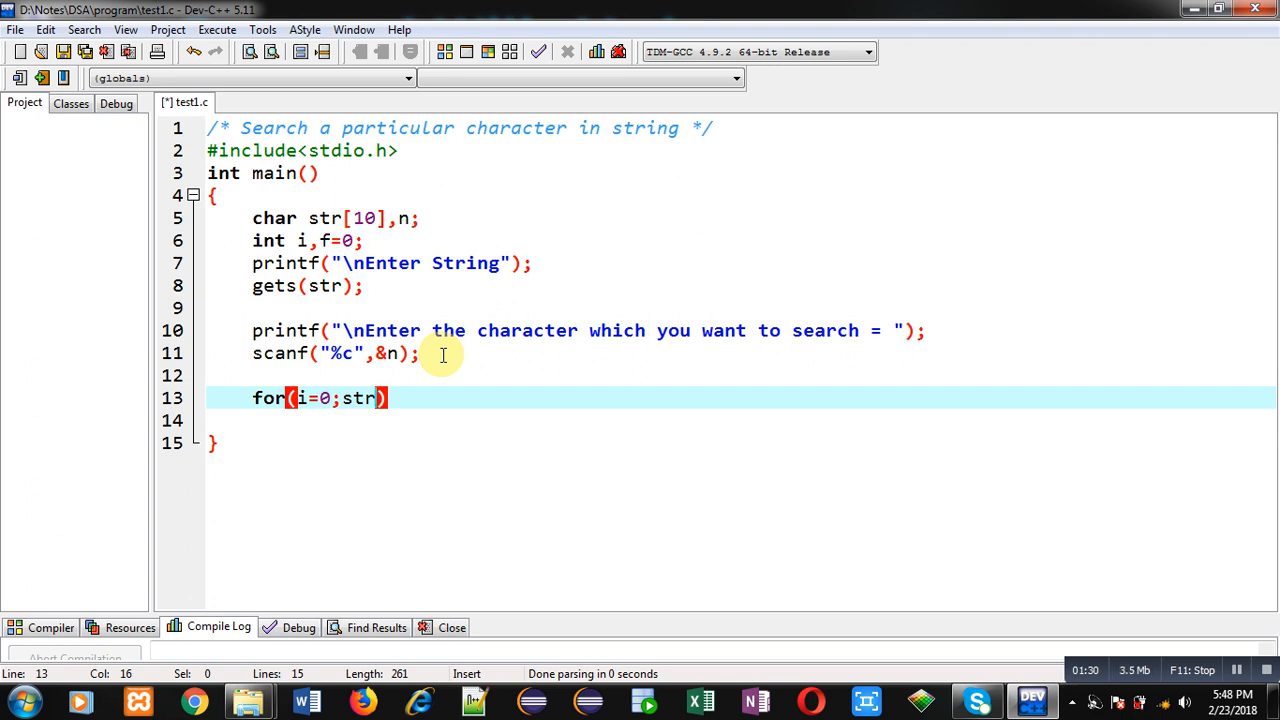
pyautogui.write('[i]')
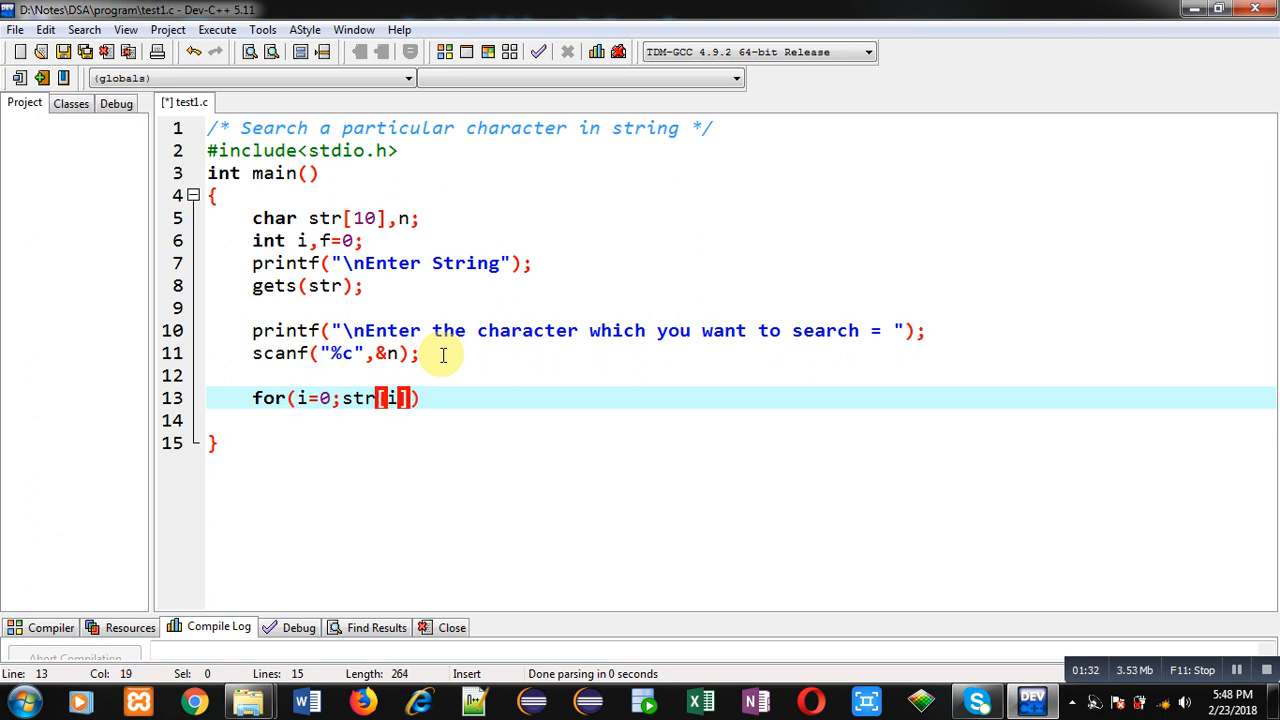
pyautogui.write("!='\\0'")
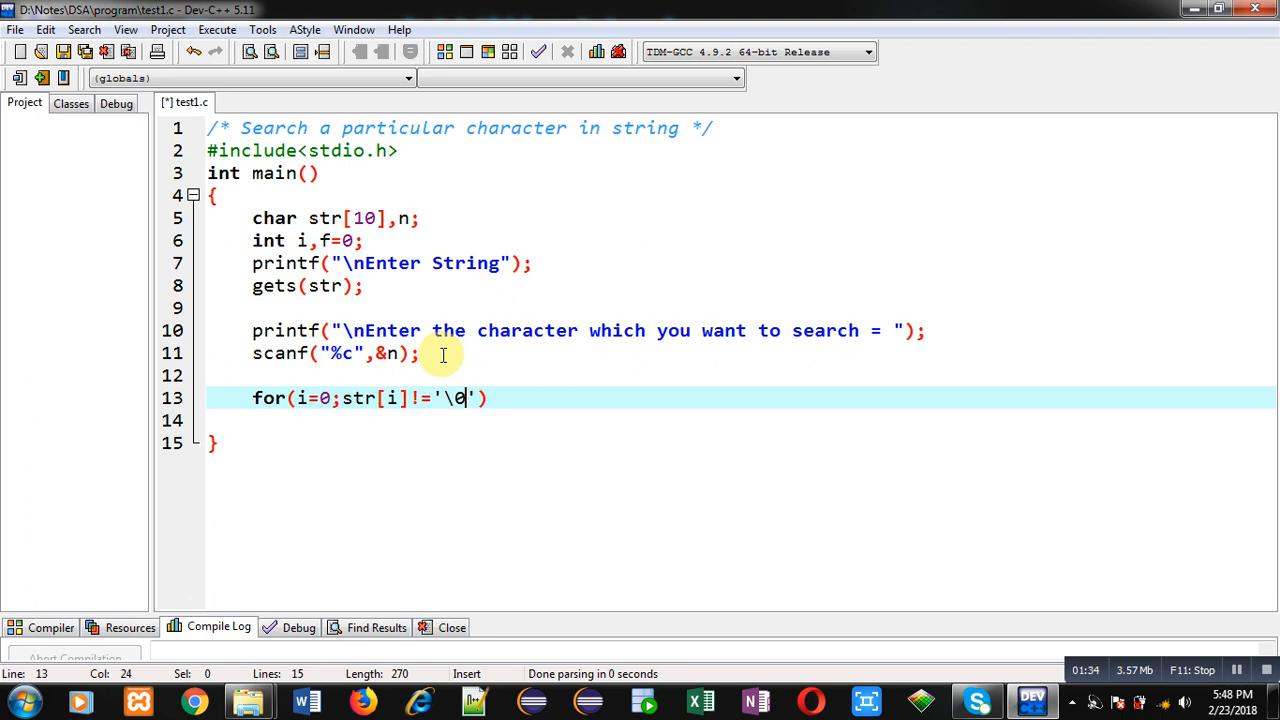
pyautogui.write(';)')
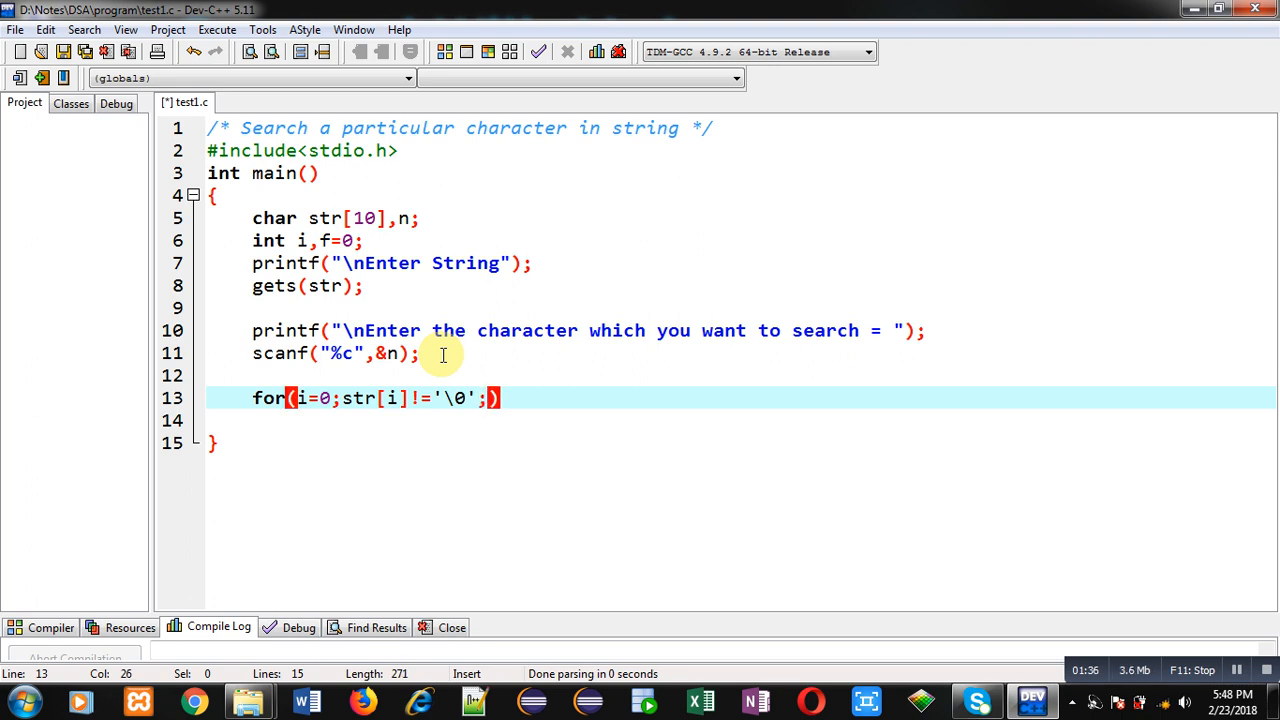
pyautogui.write('i++')
pyautogui.click(740, 420)
pyautogui.write('{')
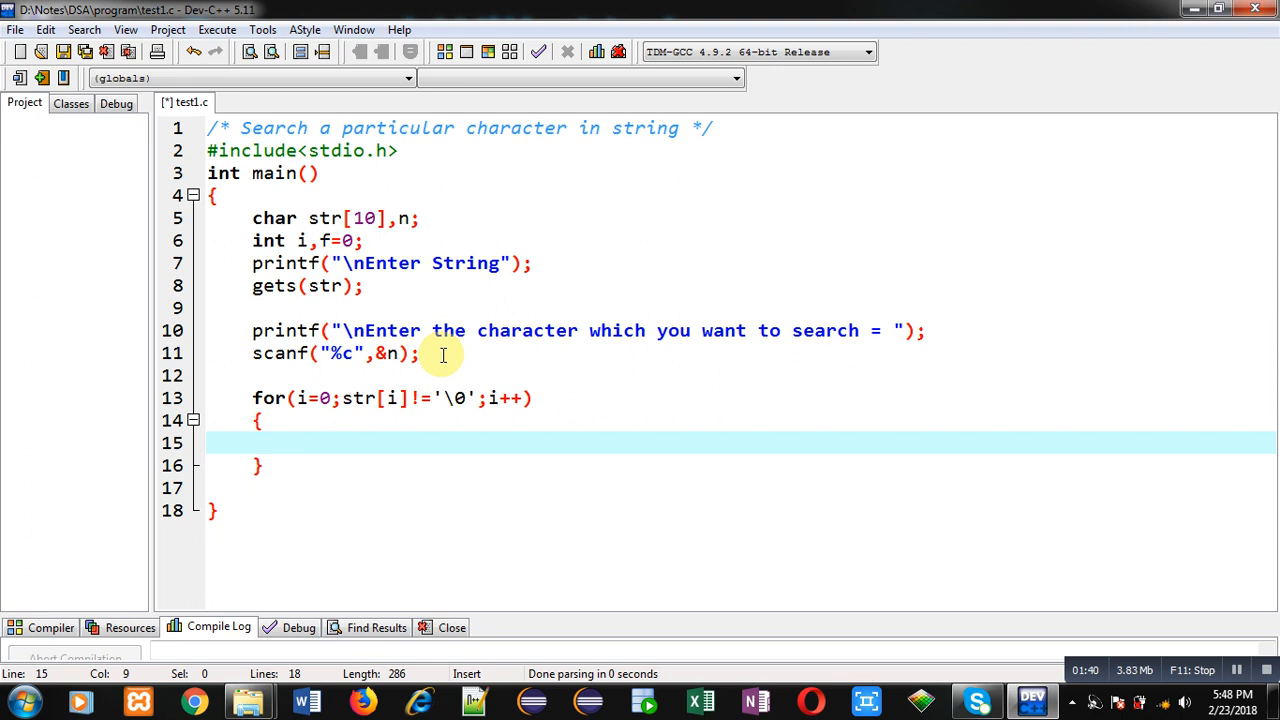
# - Begin the if comparing str[i] inside the loop
pyautogui.write('if()')
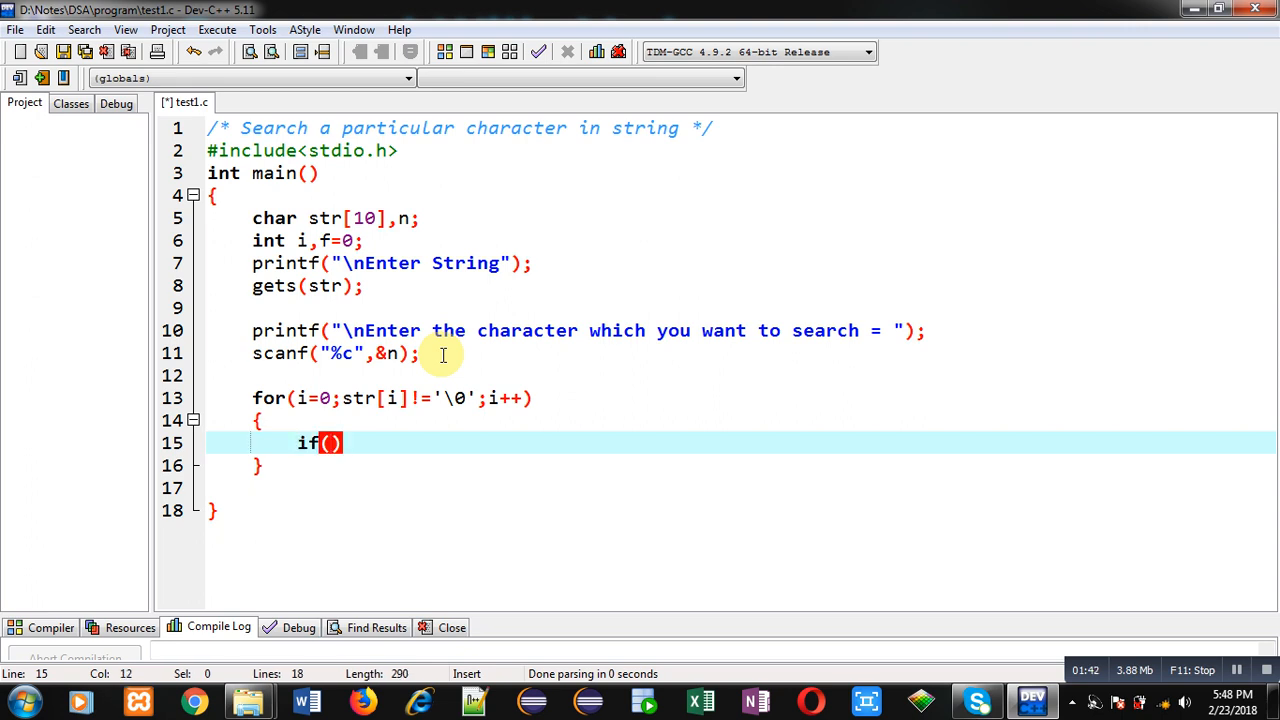
pyautogui.write('str[i]==')
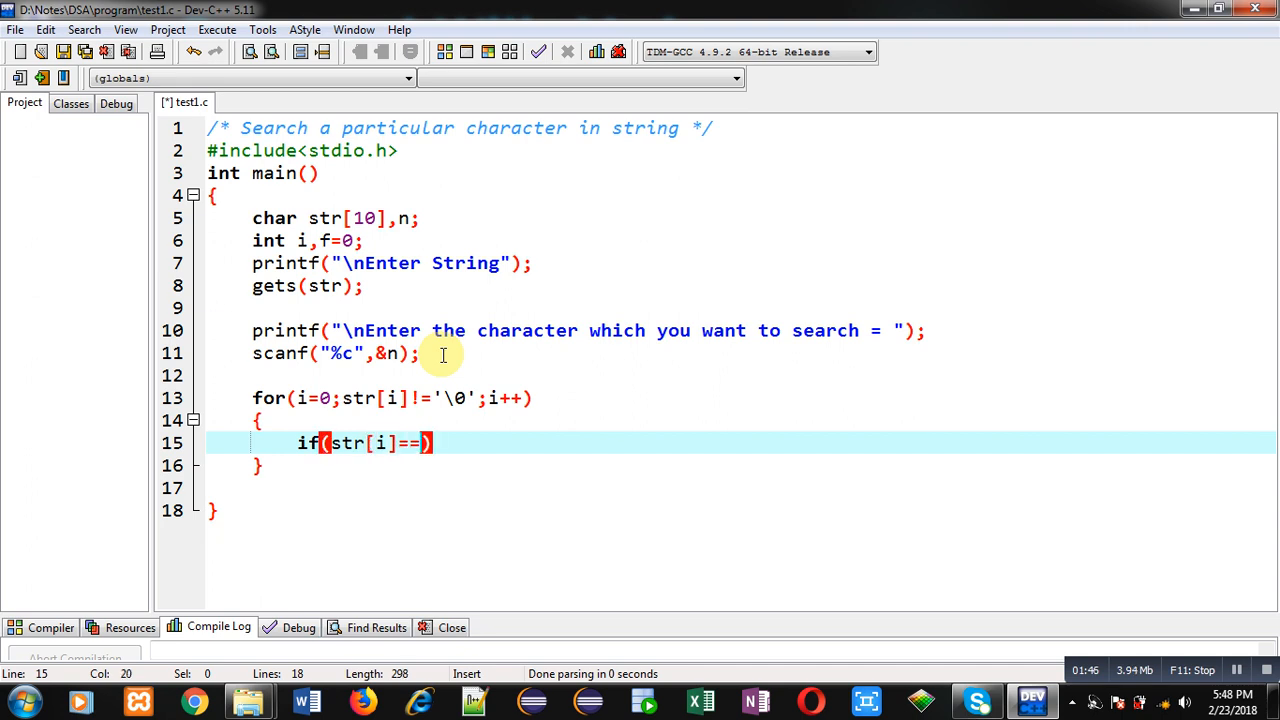
# - Complete if(str[i]==n) to set f=1 and break, then start the statement after the loop
pyautogui.write('n)')
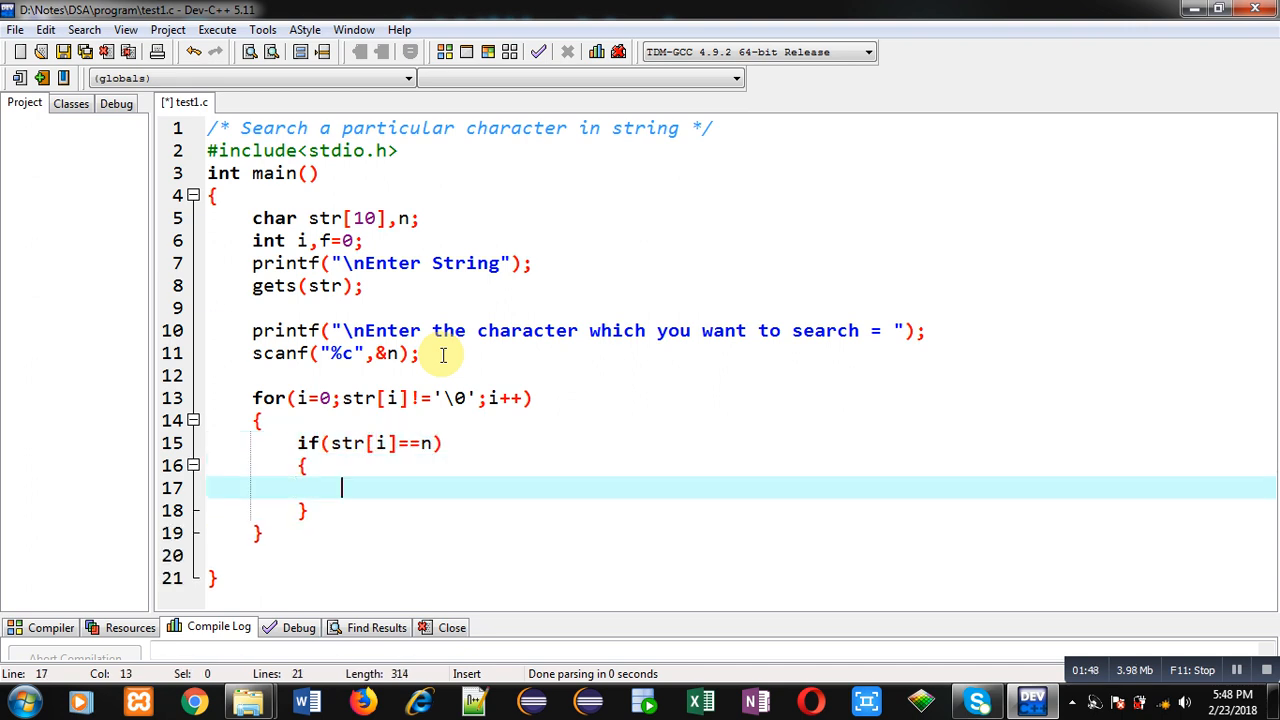
pyautogui.moveTo(358, 444)
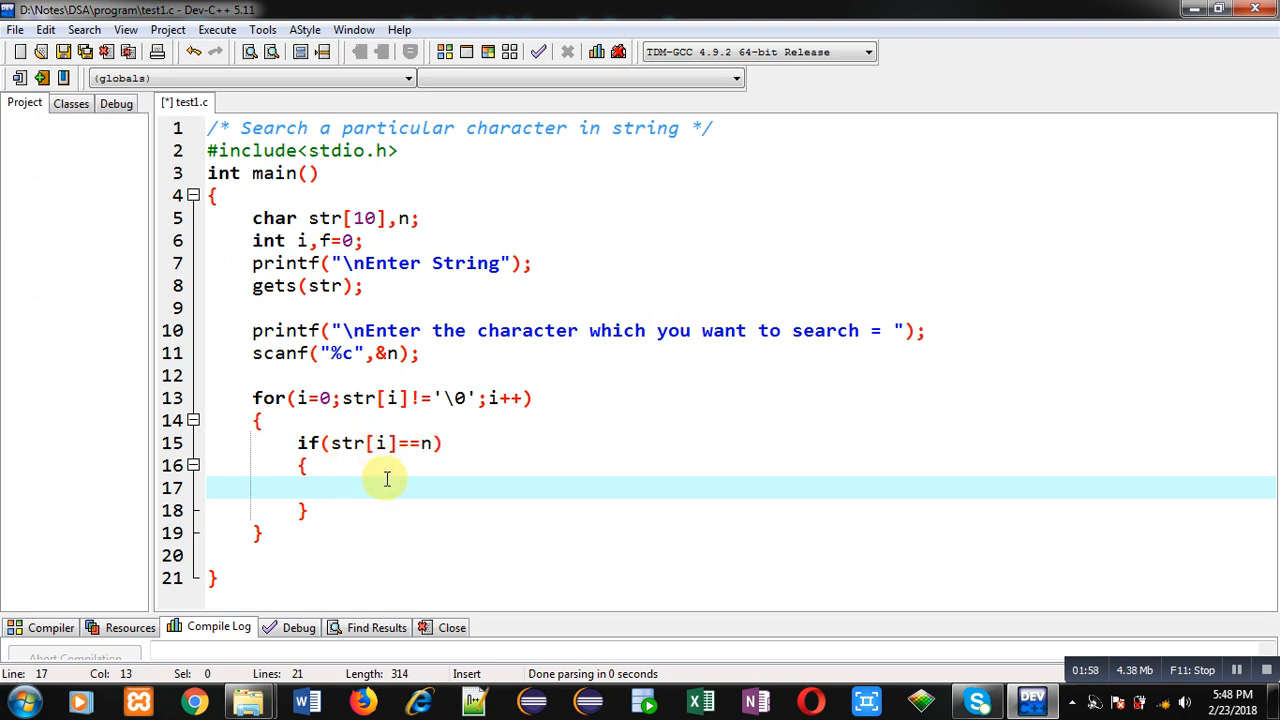
pyautogui.moveTo(432, 472)
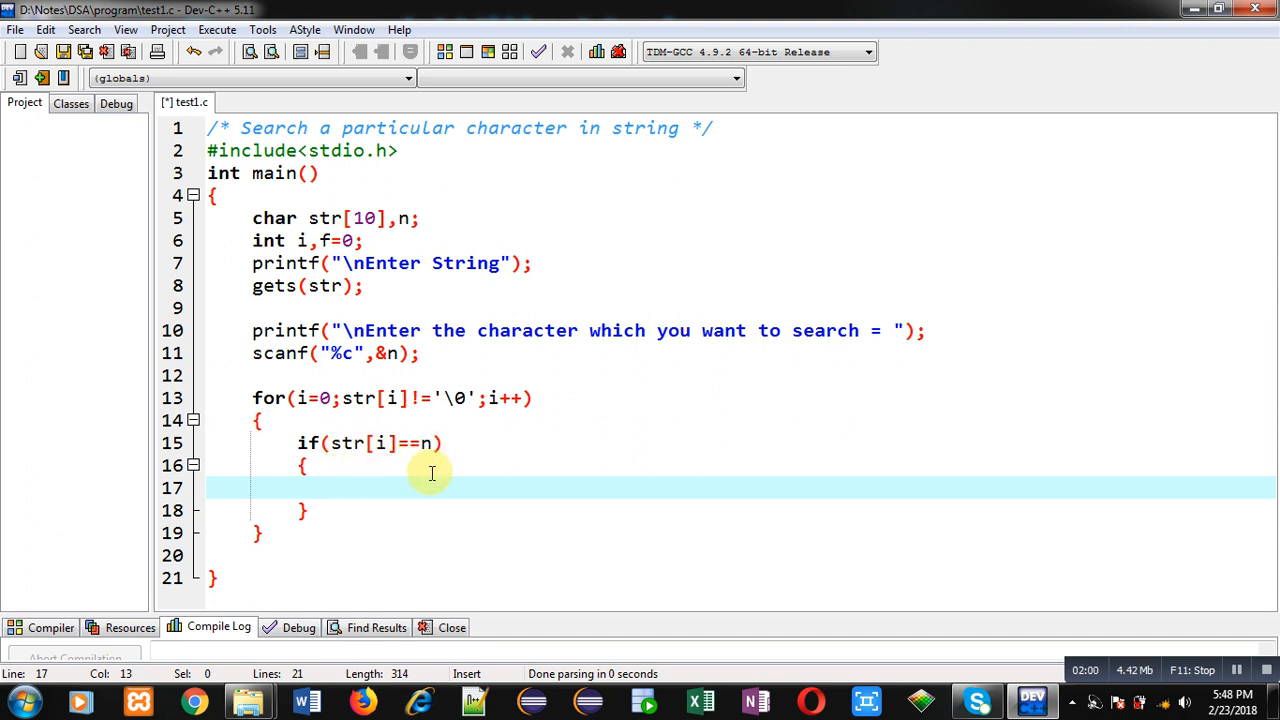
pyautogui.write('f=1;')
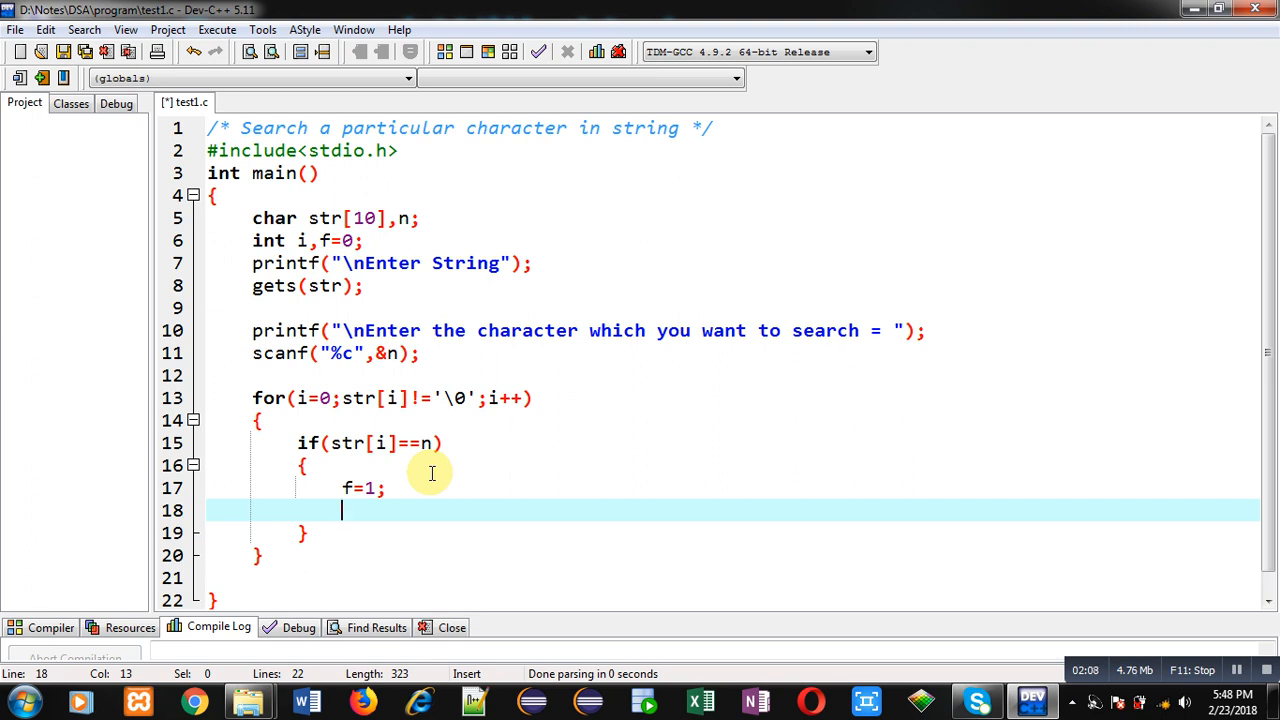
pyautogui.write('break')
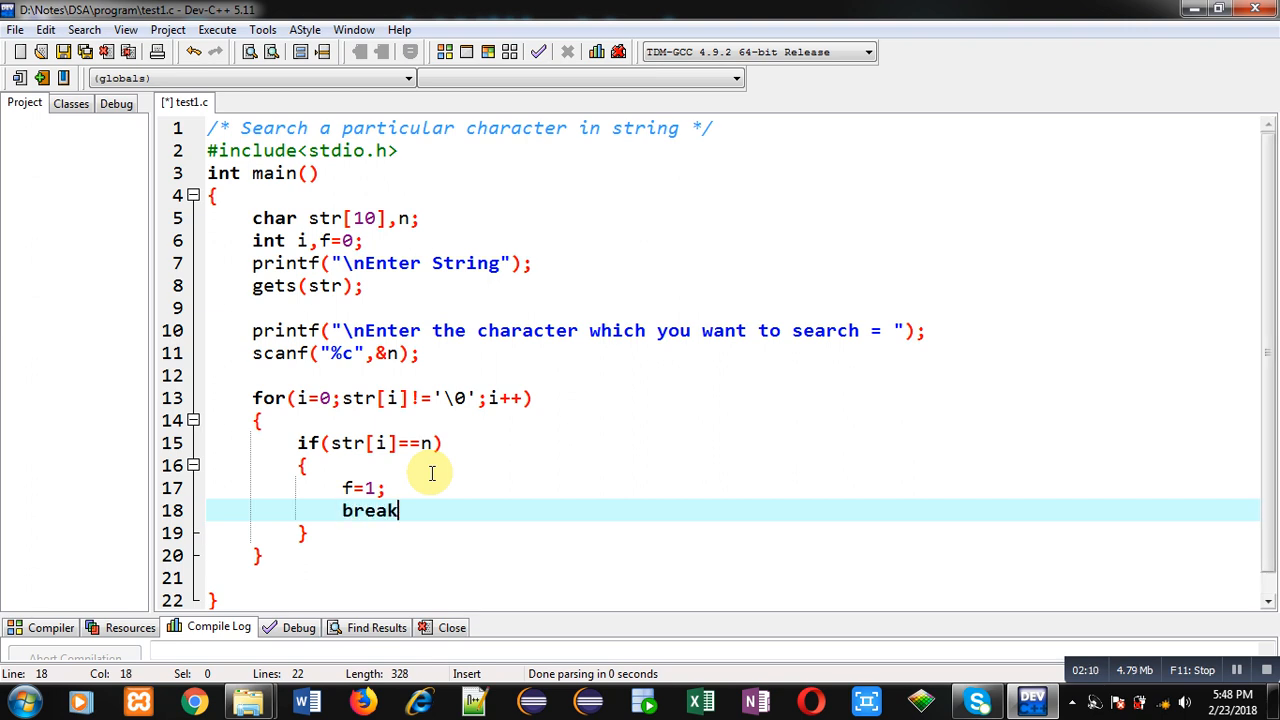
pyautogui.write(';')
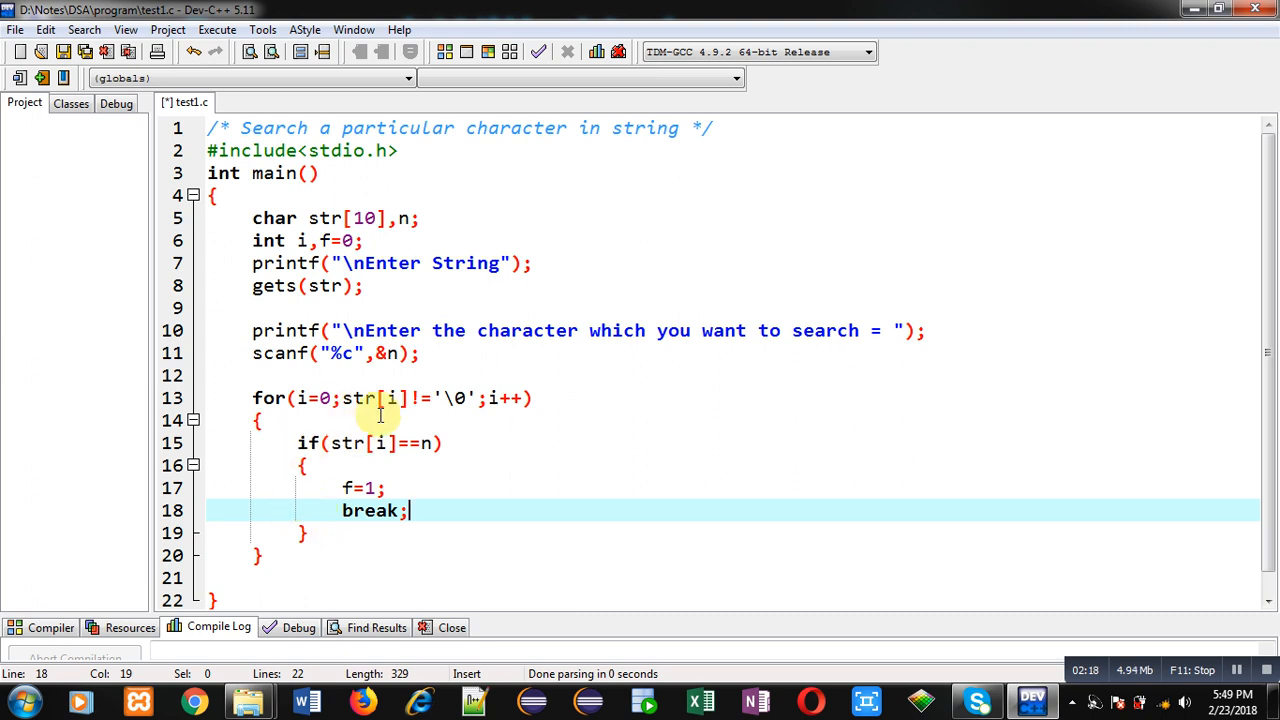
pyautogui.write('i')
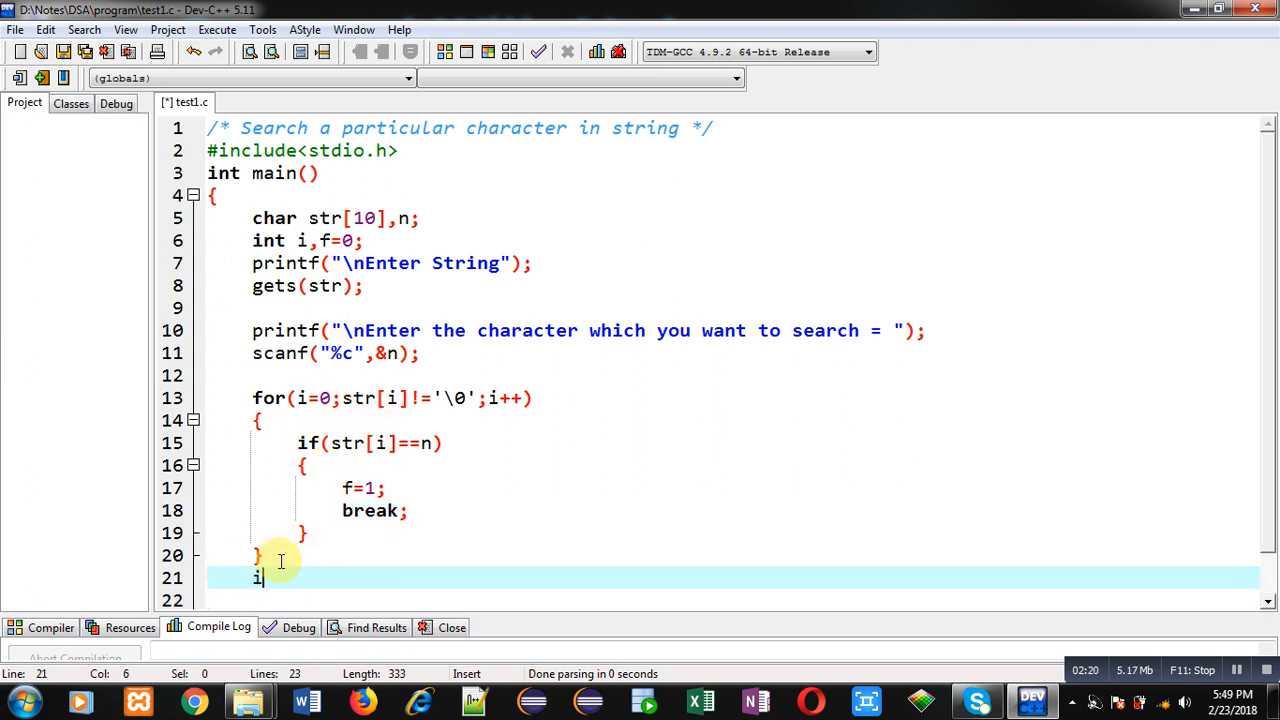
# - Write if(f==1) printing 'Character is Present in String' else 'not Present', then return 0
pyautogui.write('f(f==1)')
pyautogui.click(734, 600)
pyautogui.write('printf("\\')
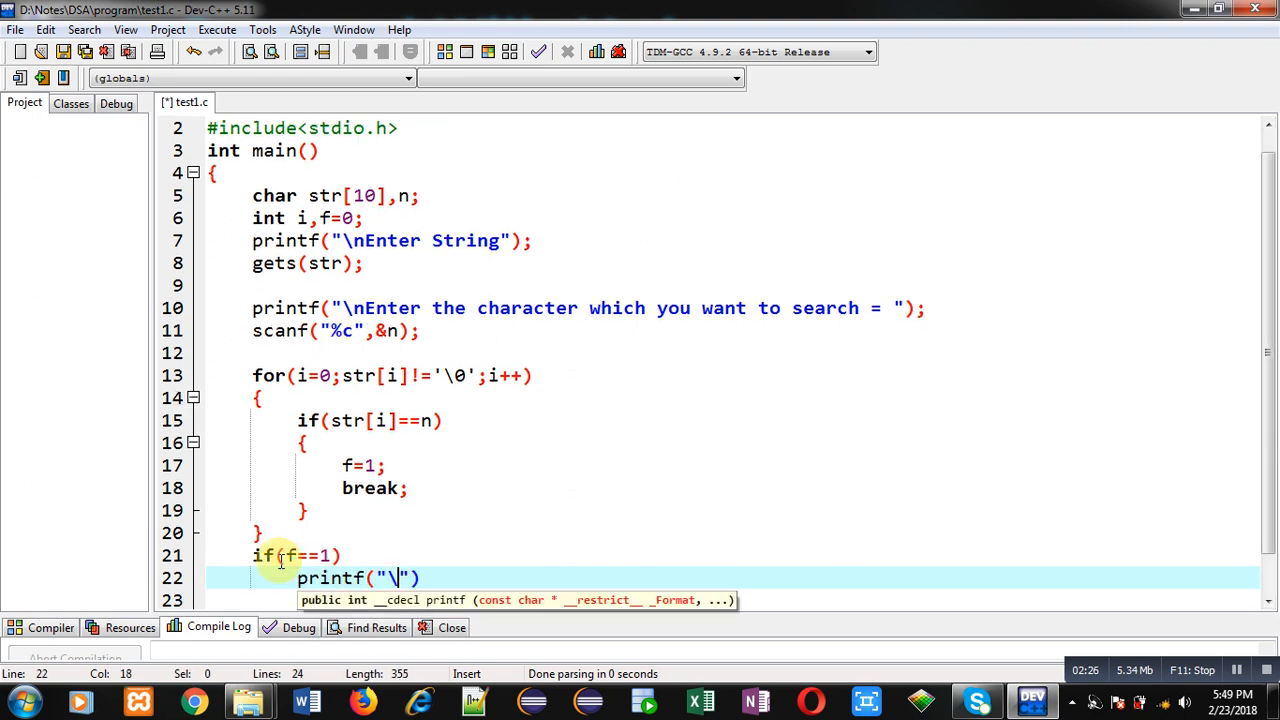
pyautogui.write('nCharacter is Present')
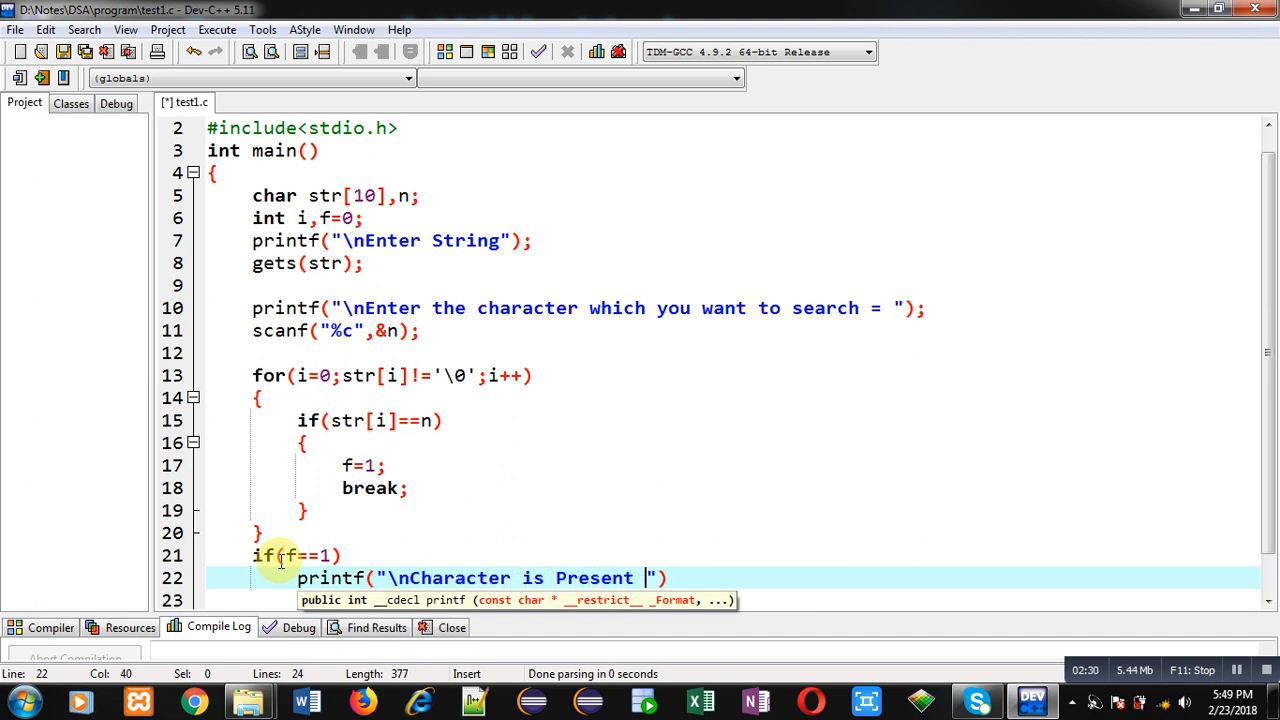
pyautogui.write('in ST')
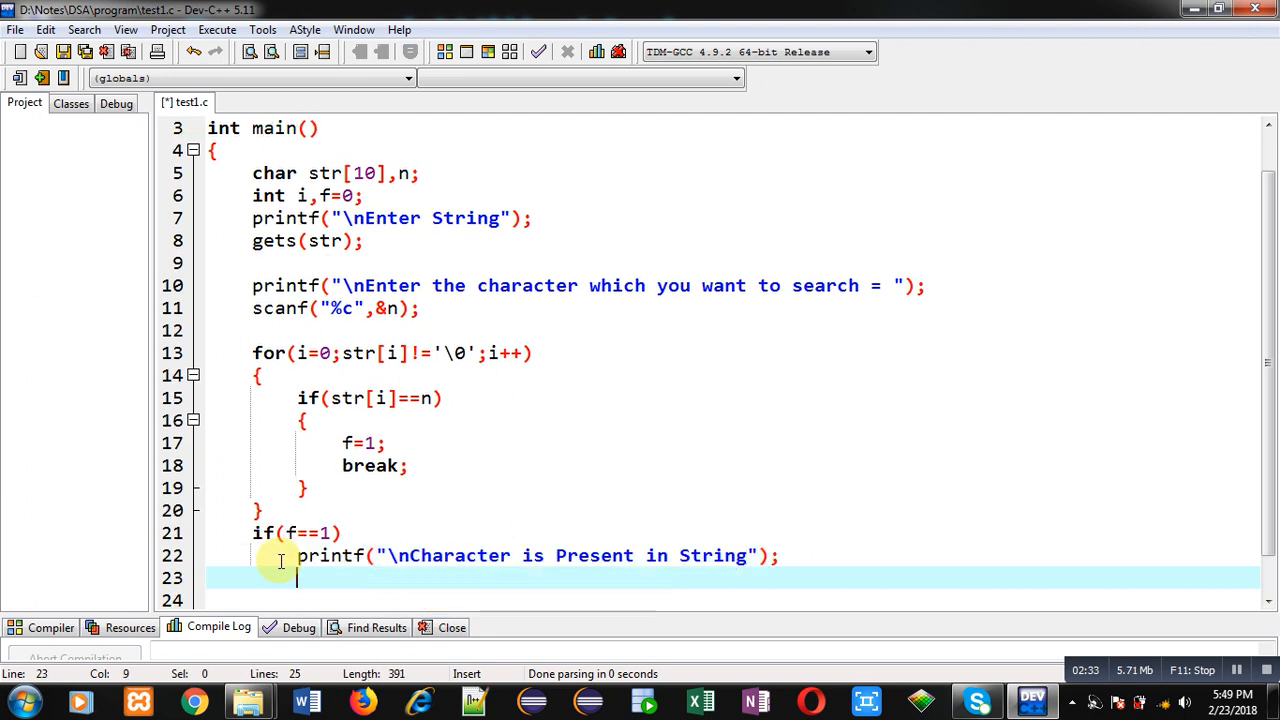
pyautogui.write('else')
pyautogui.click(734, 600)
pyautogui.write('printf("\\nCharacter is not Pr')
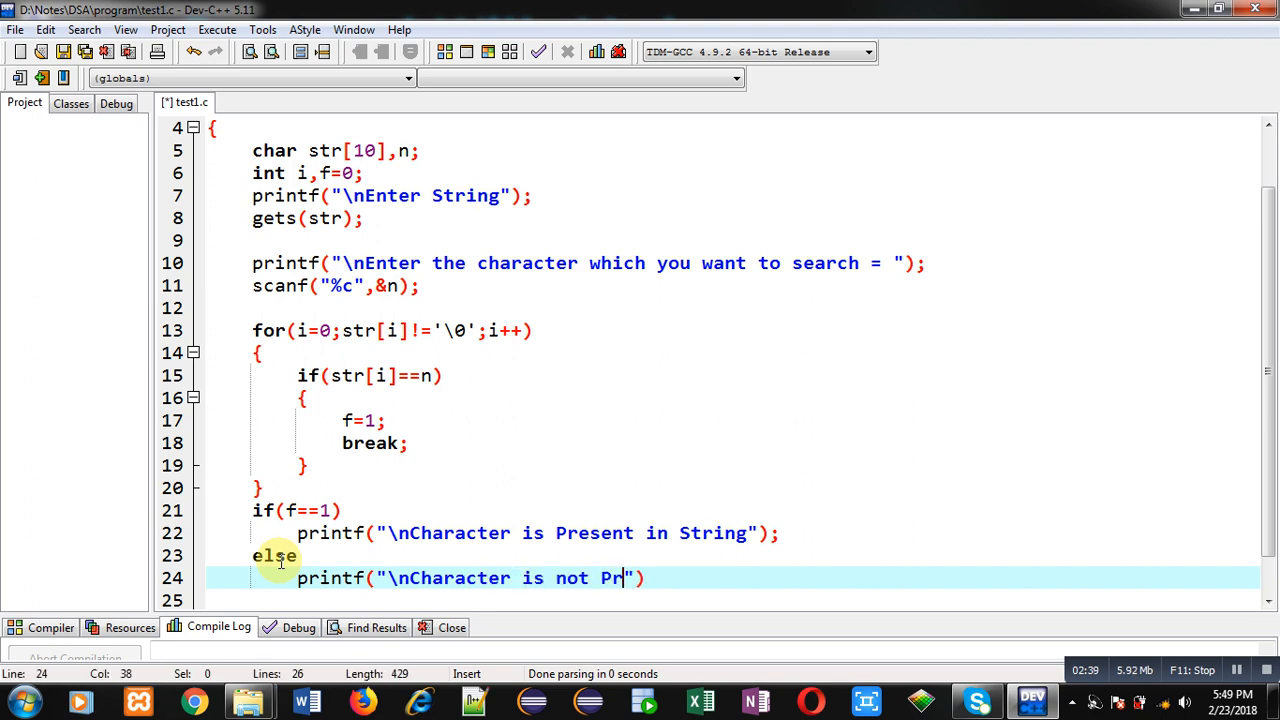
pyautogui.write('esent in String')
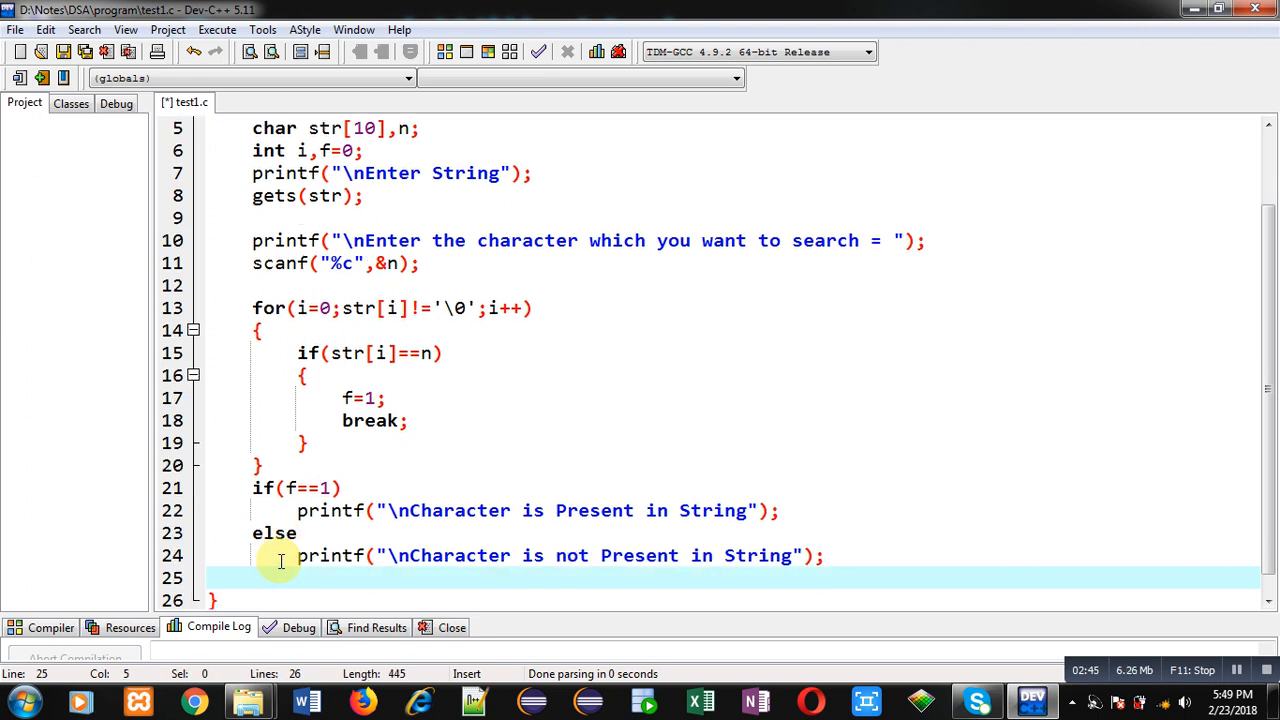
pyautogui.write('return 0;')
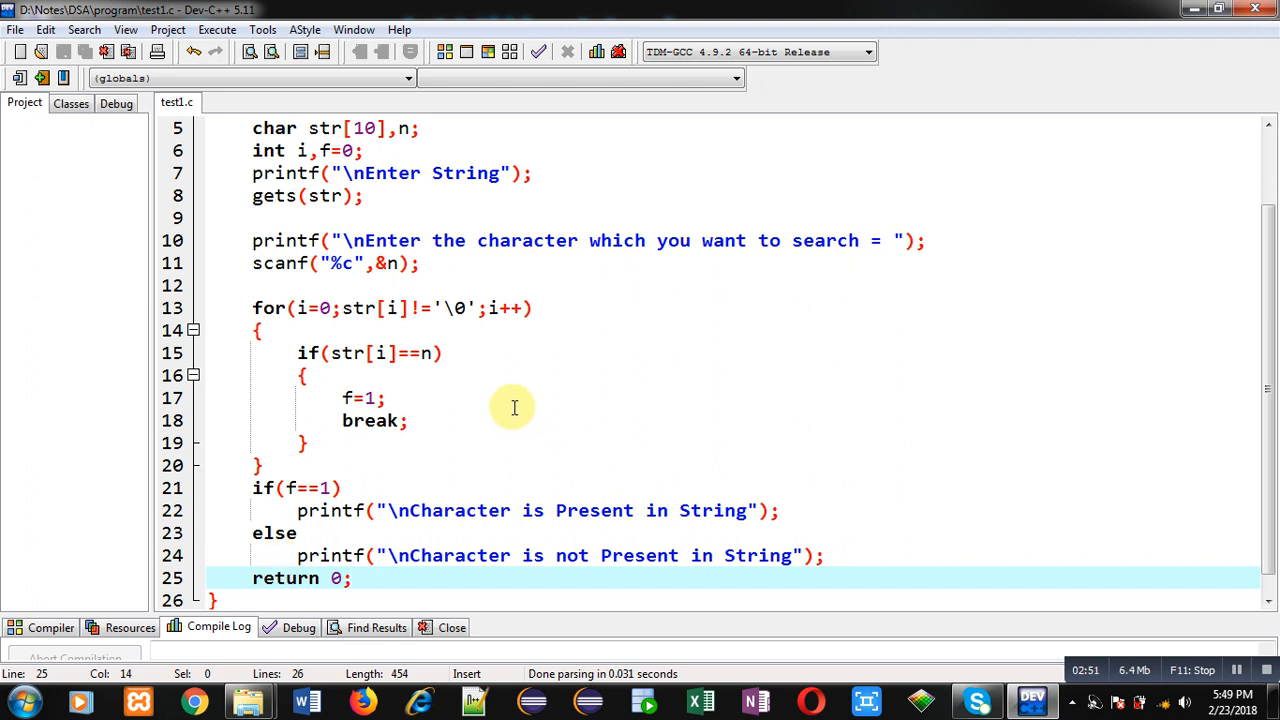
pyautogui.click(216, 30)
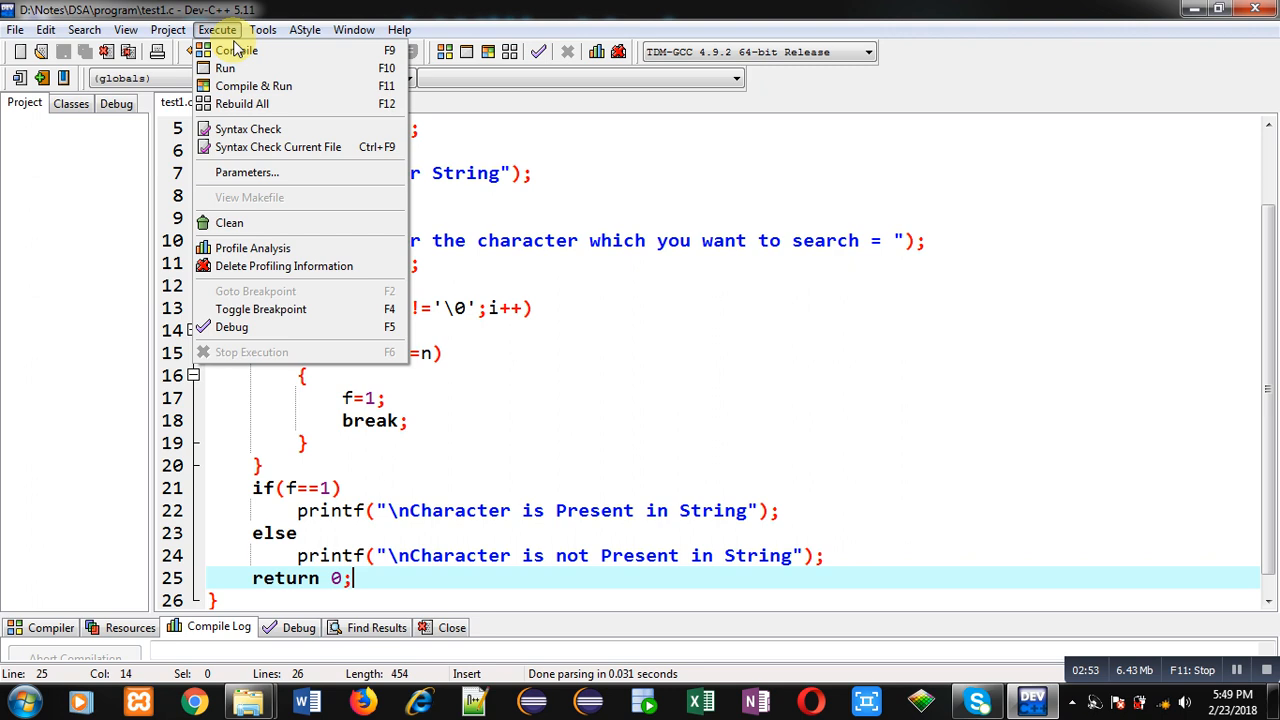
# - Compile and run, enter the string Sanjay and character a to get 'Character is Present in String'
pyautogui.click(252, 84)
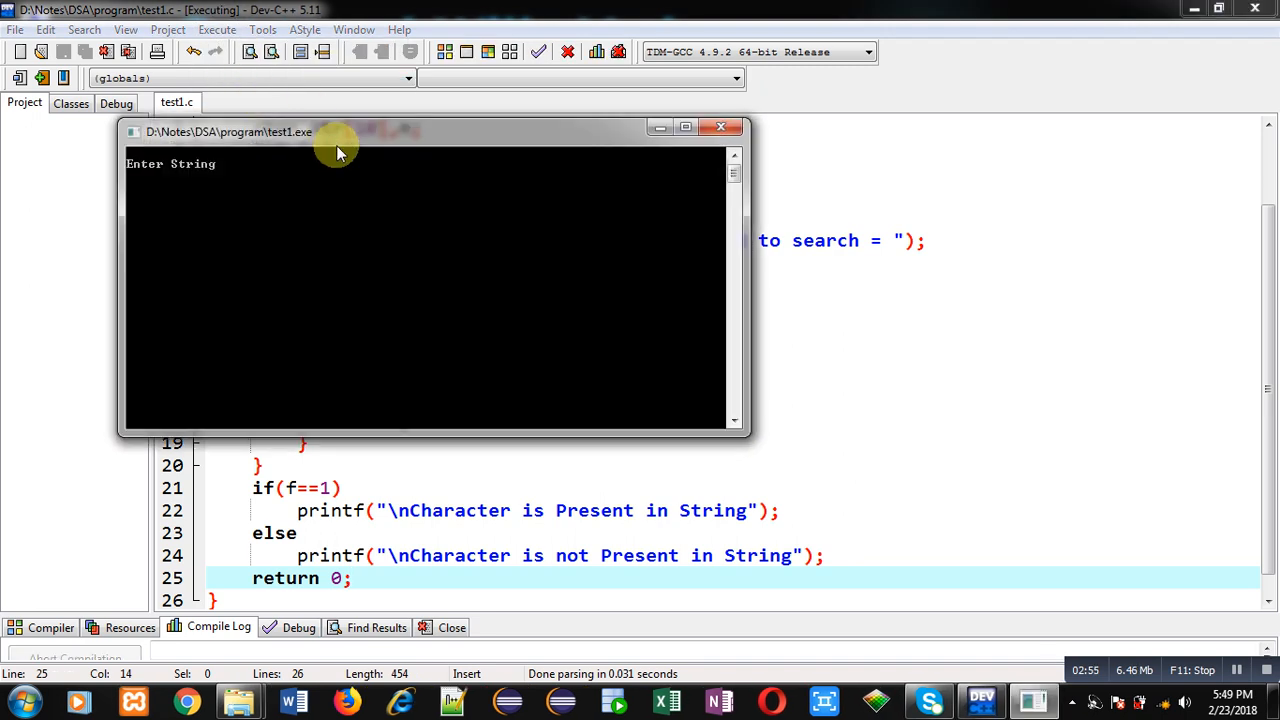
pyautogui.write('Sanjay')
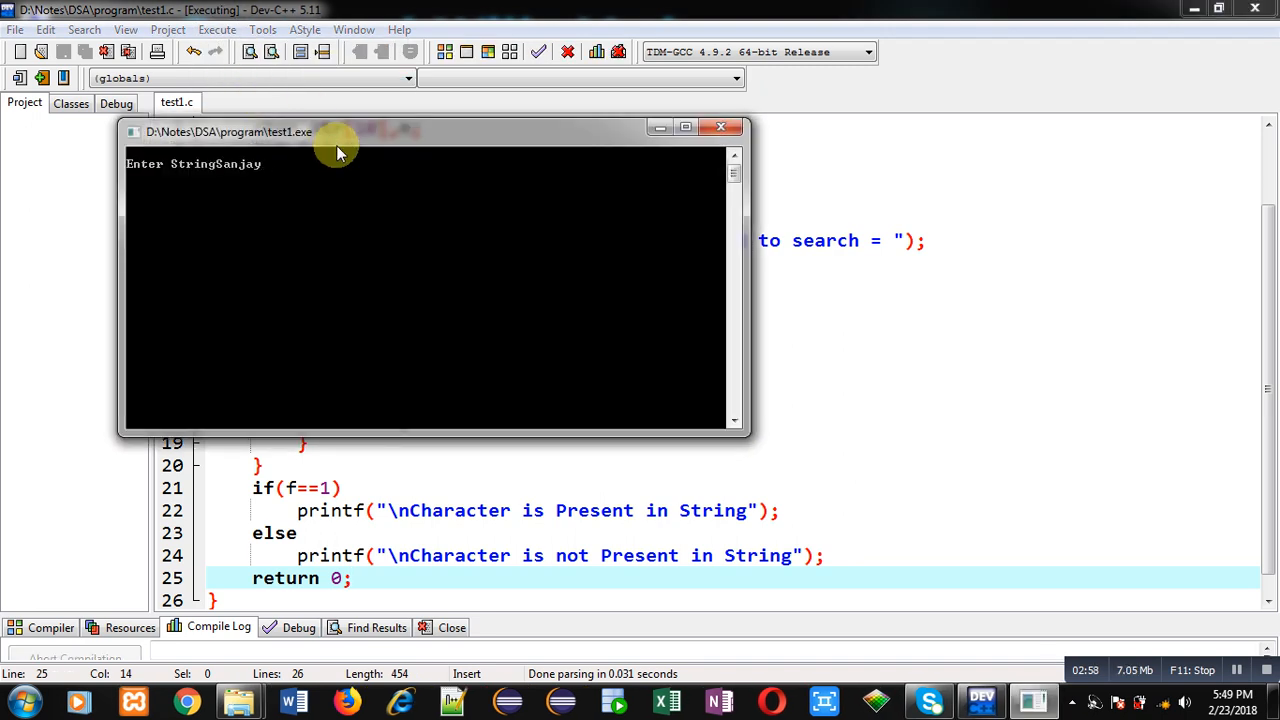
pyautogui.press('enter')
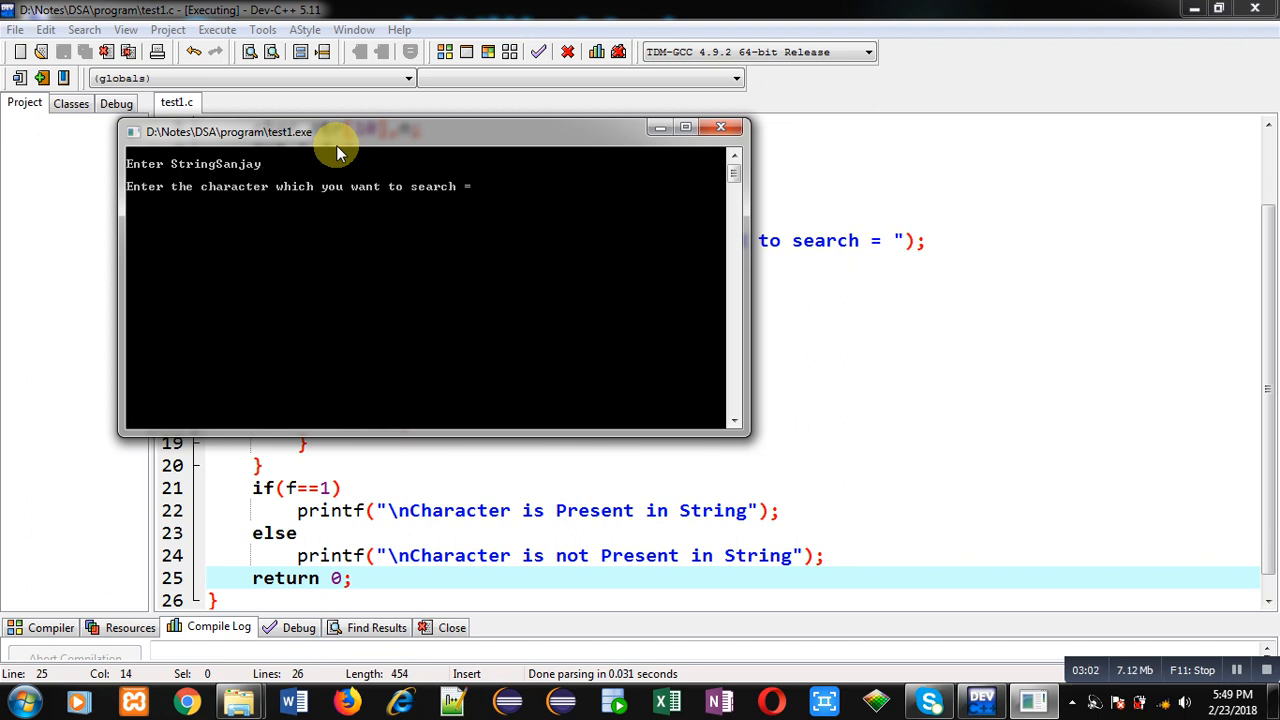
pyautogui.write('a')
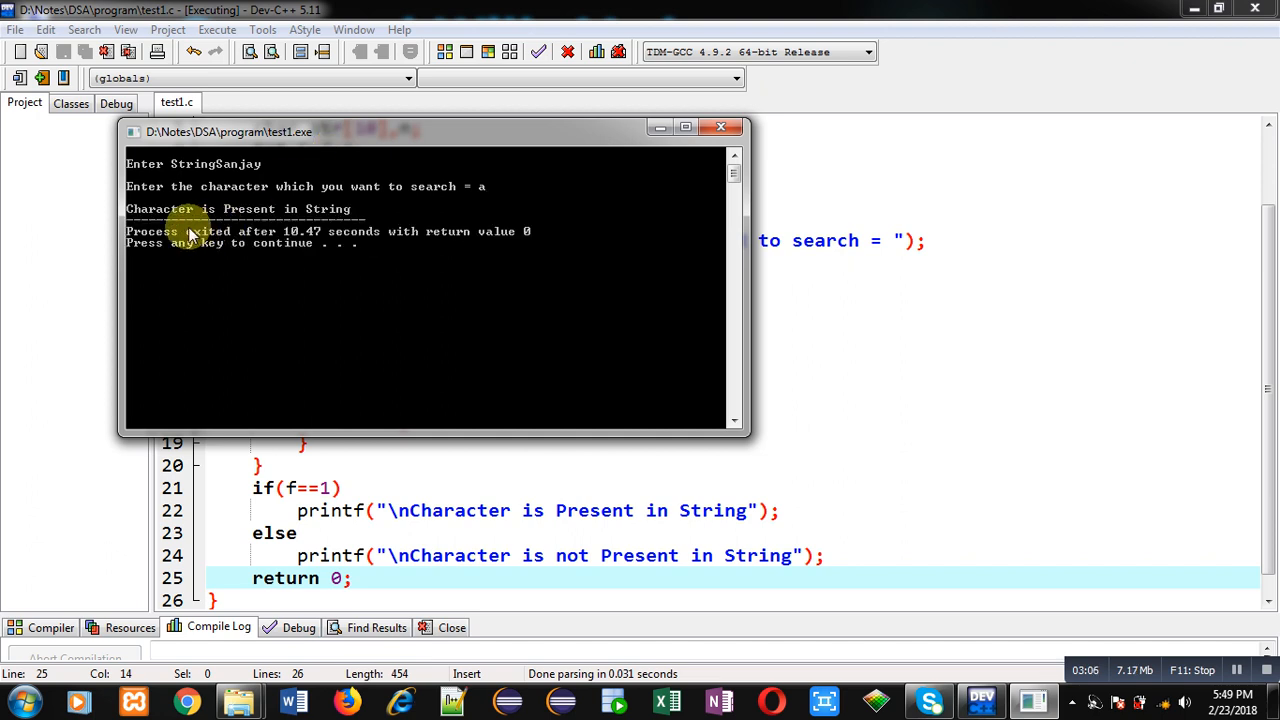
pyautogui.moveTo(376, 220)
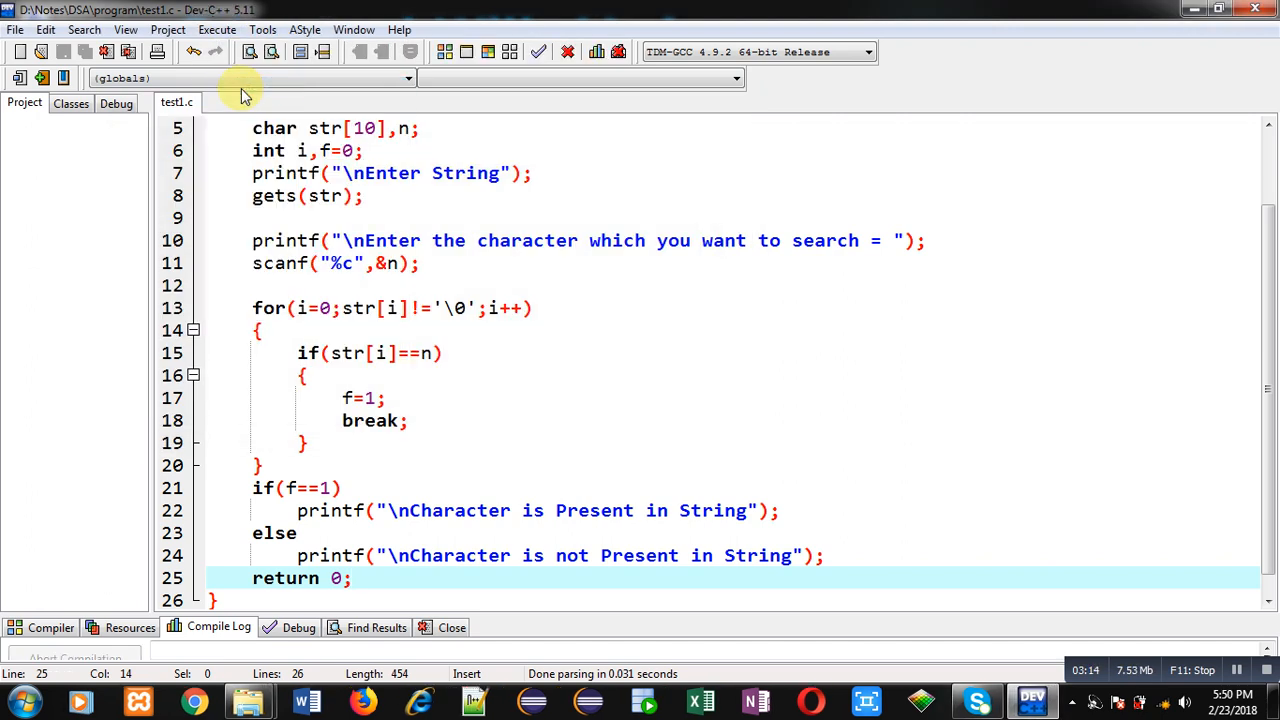
# - Run again with the string Sanjay and search for the character m
pyautogui.write('Sanjay')
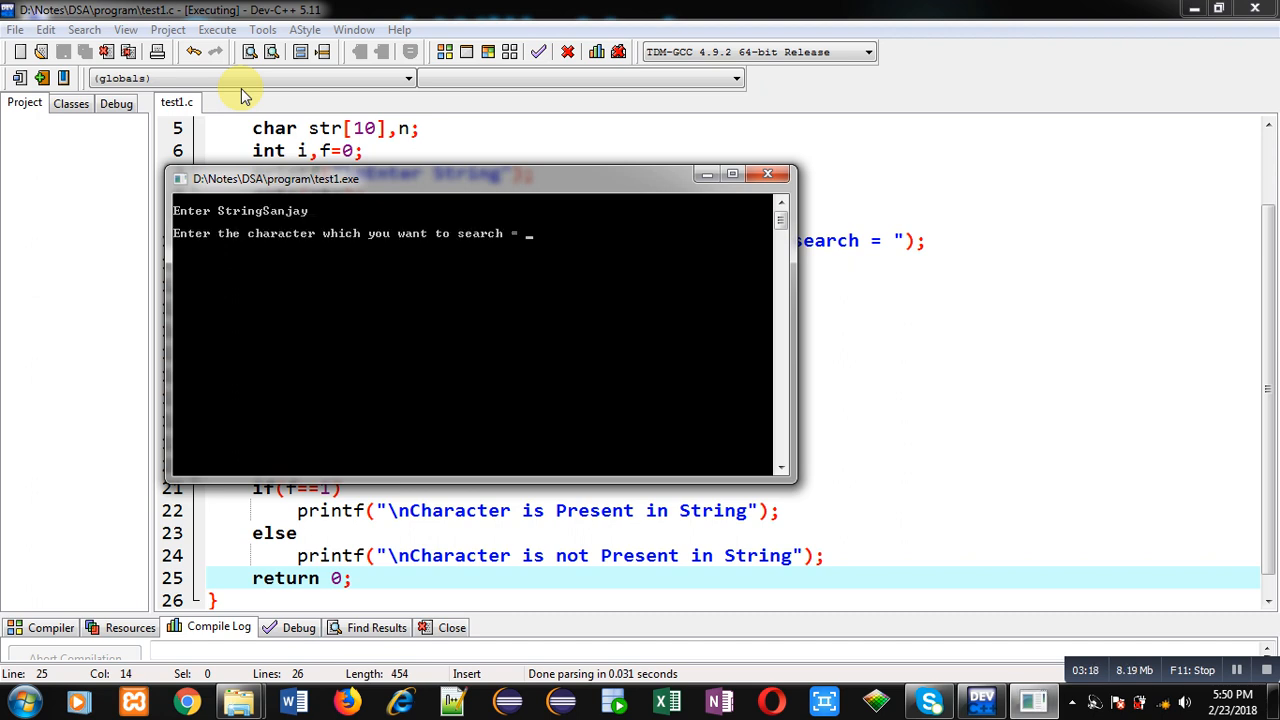
pyautogui.write('m')
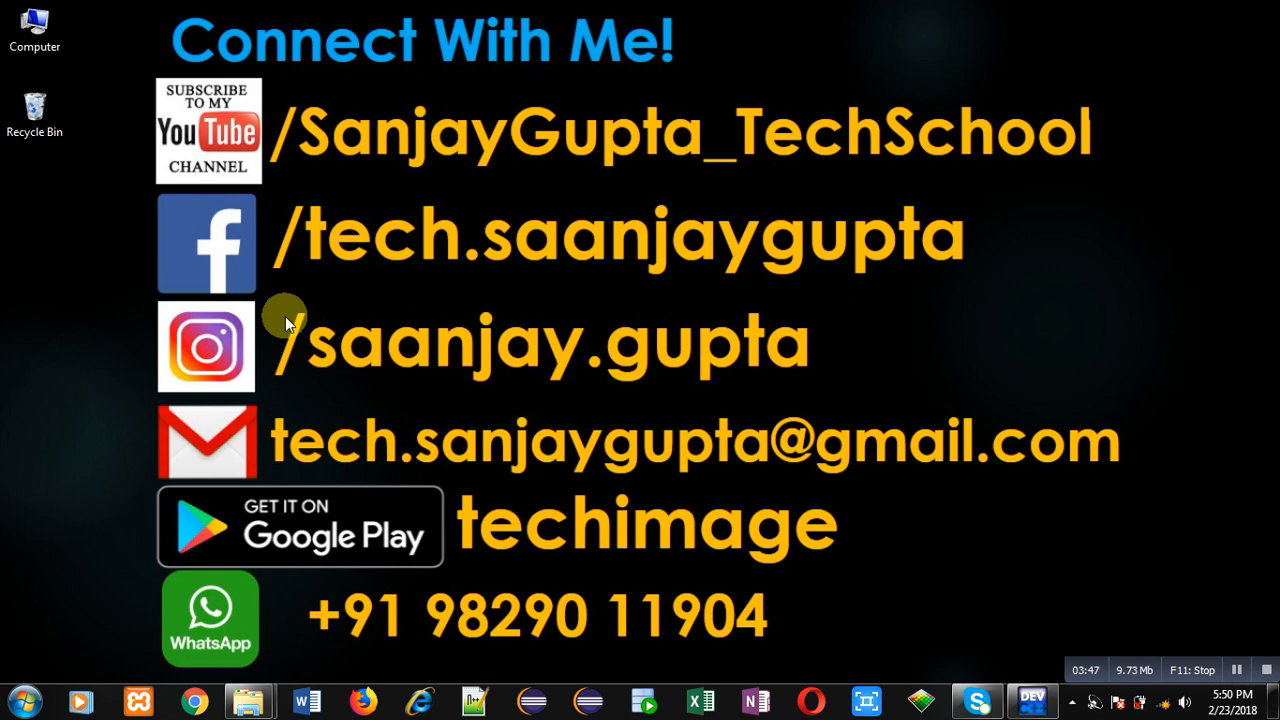
pyautogui.moveTo(724, 578)
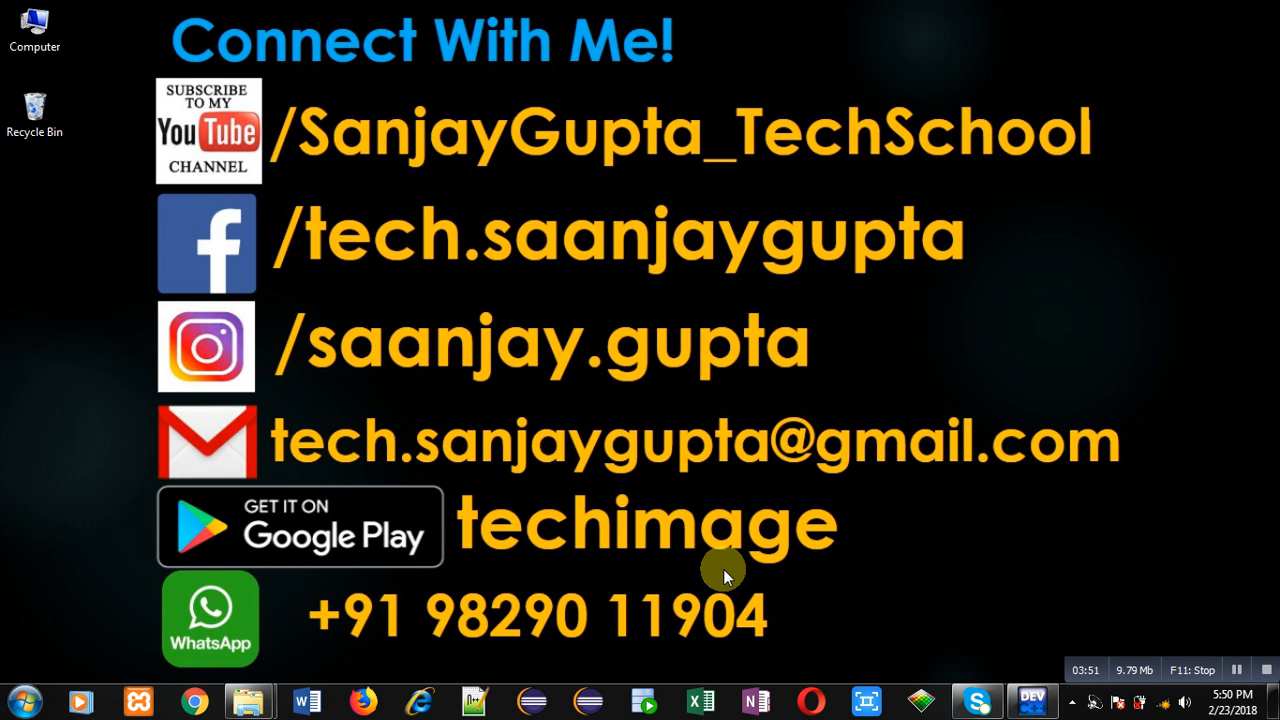